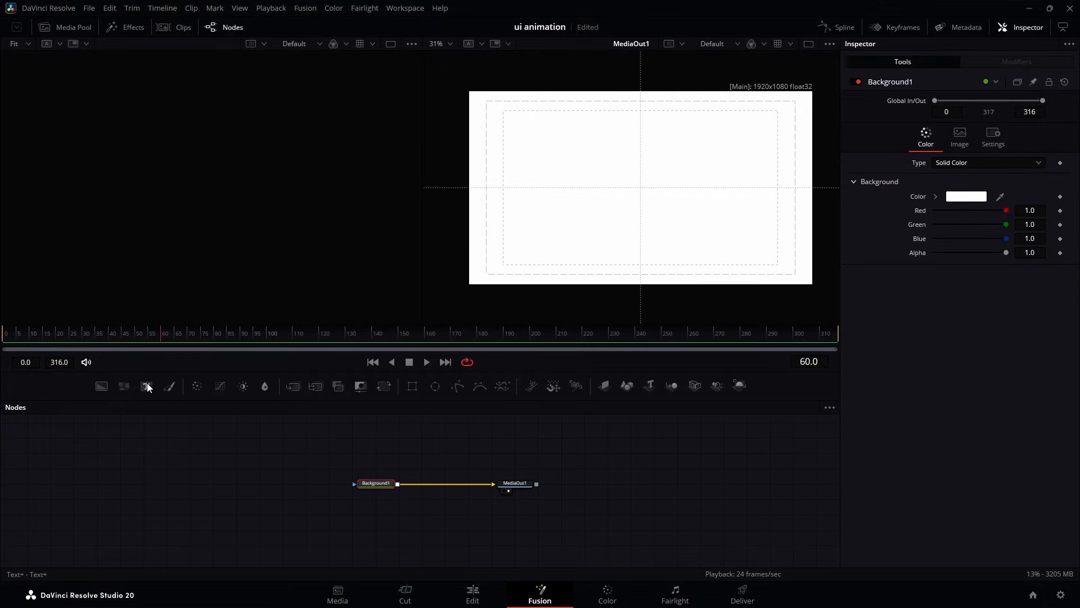
# - Add a Text+ layer with the sentence in black Helvetica Light
pyautogui.click(147, 386)
pyautogui.write('Every interface starts with a simple idea')
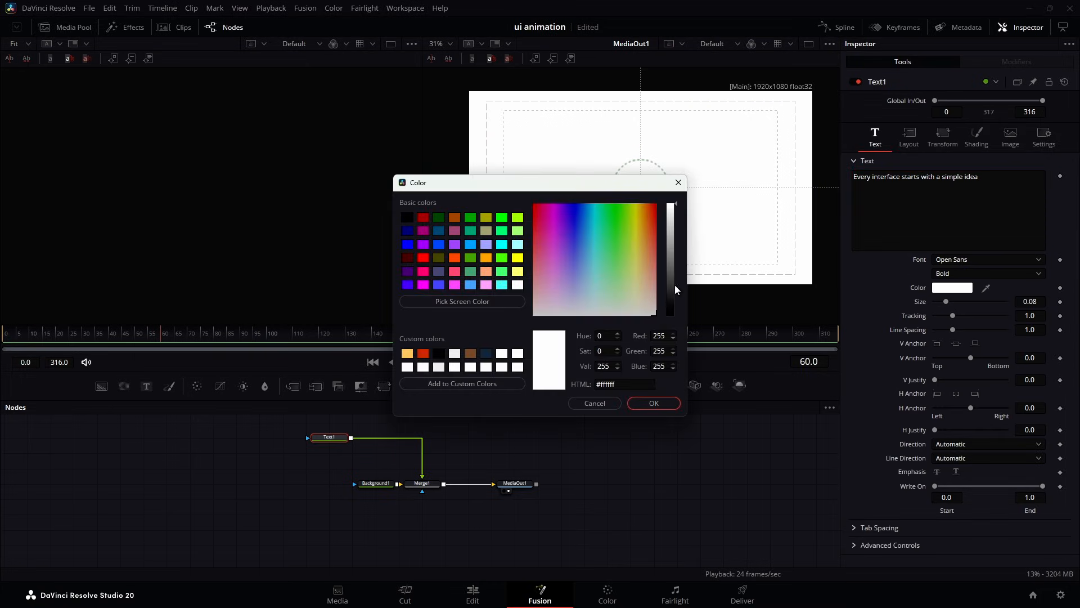
pyautogui.click(653, 403)
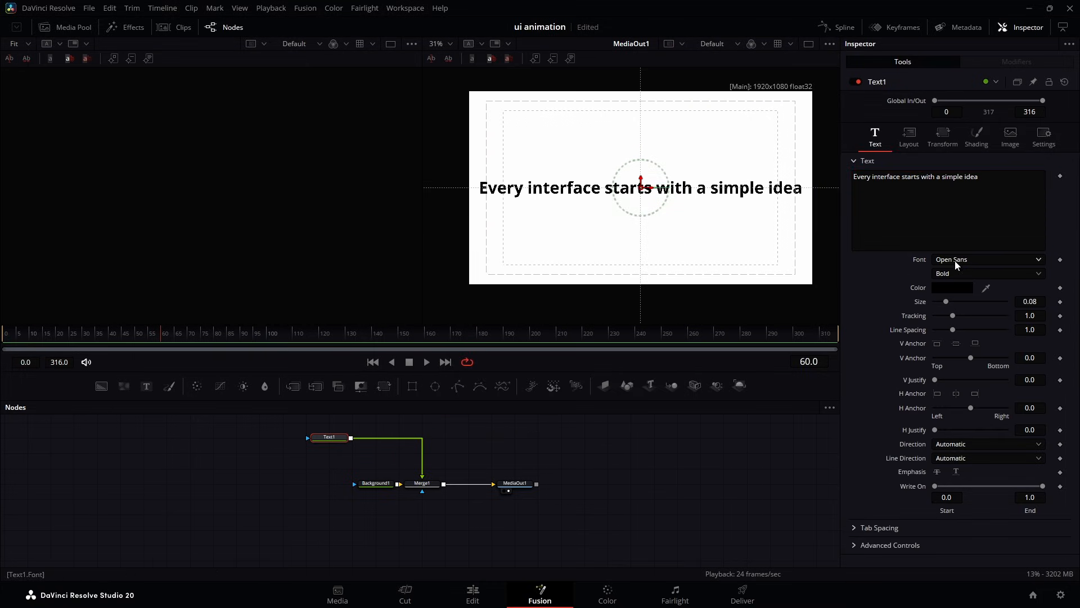
pyautogui.click(988, 259)
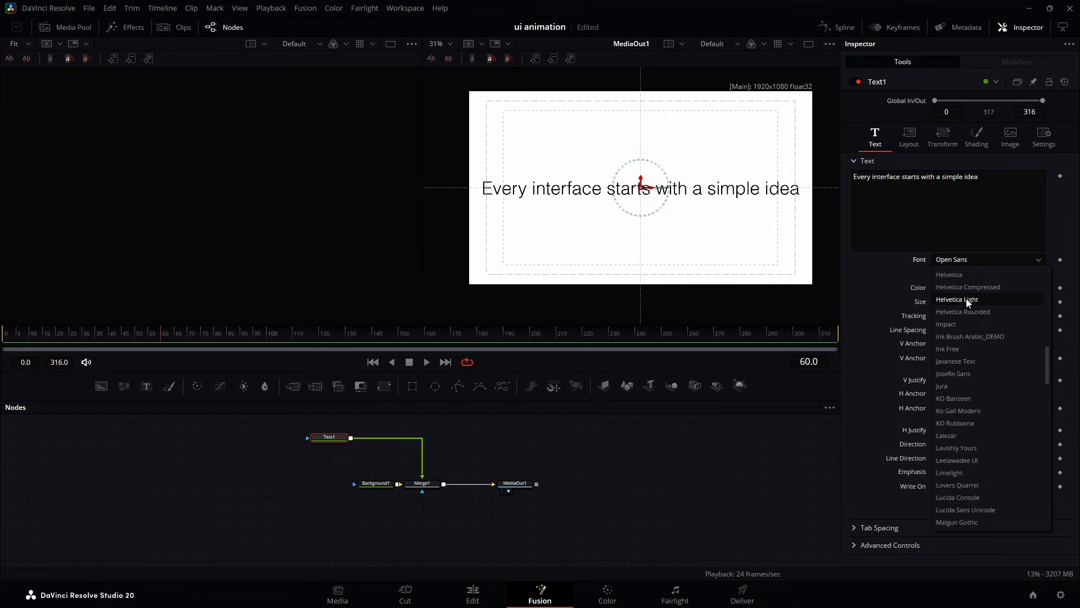
pyautogui.click(957, 299)
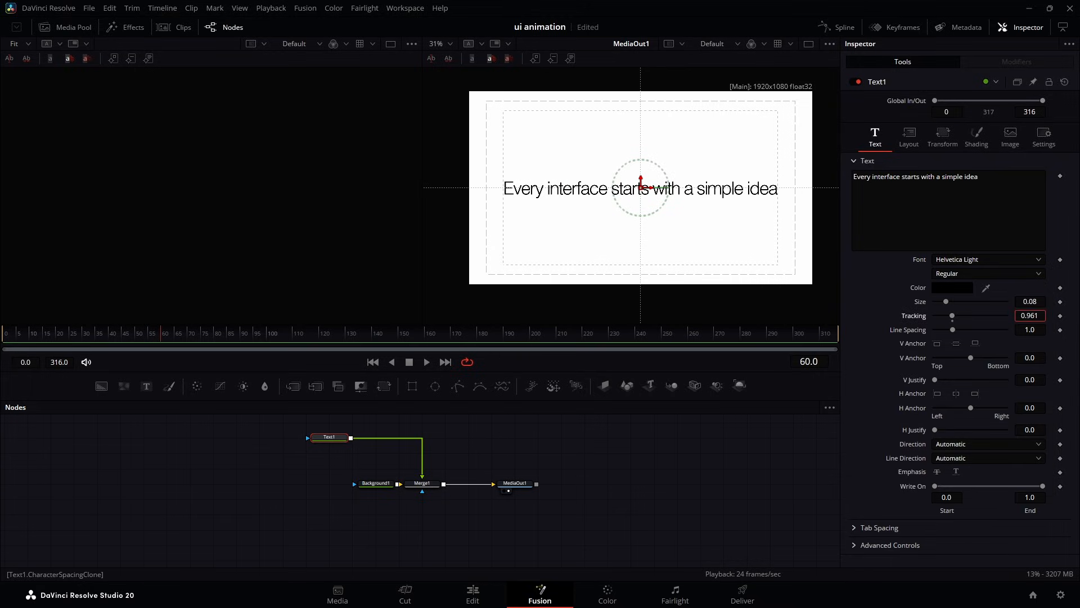
# - Drag the Tracking slider down slightly to tighten the caption's letter spacing
pyautogui.moveTo(954, 316); pyautogui.dragTo(951, 315)
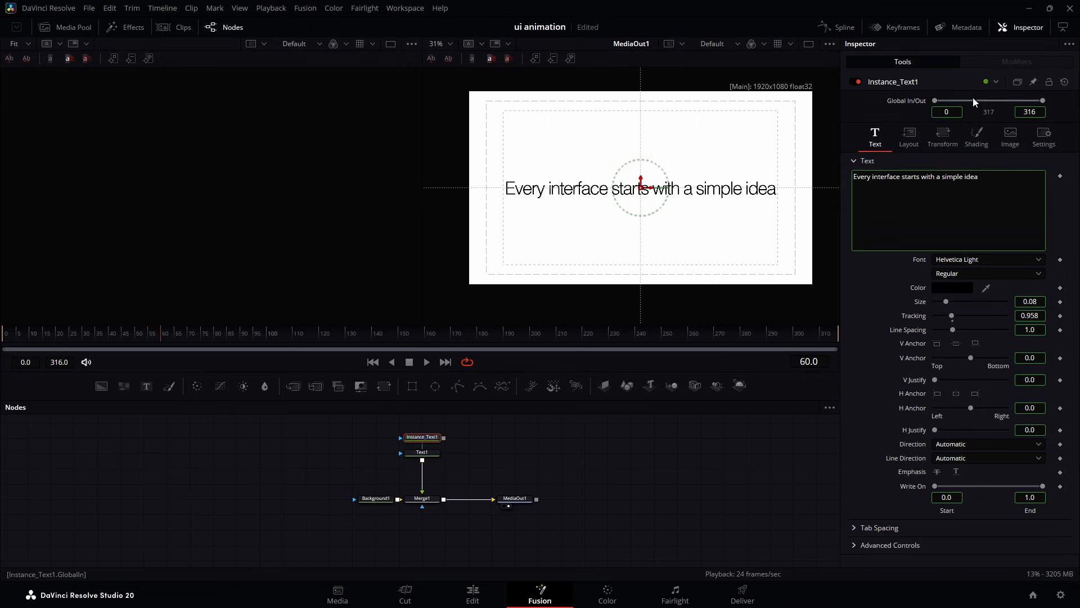
# - On Instance_Text1, deinstance and disable shading element 1, then enable element 6
pyautogui.click(977, 135)
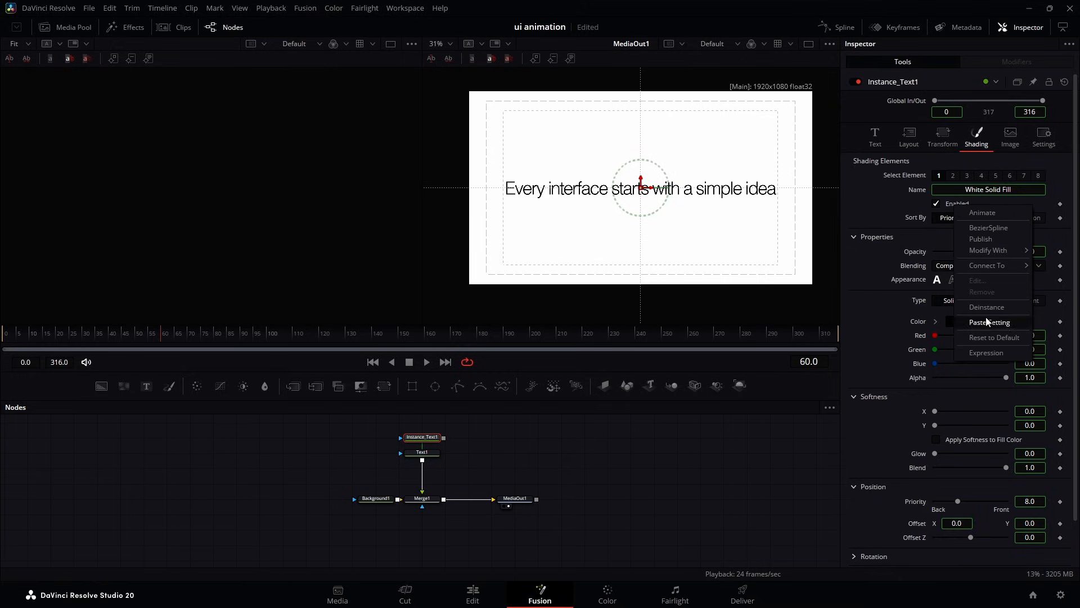
pyautogui.click(936, 203)
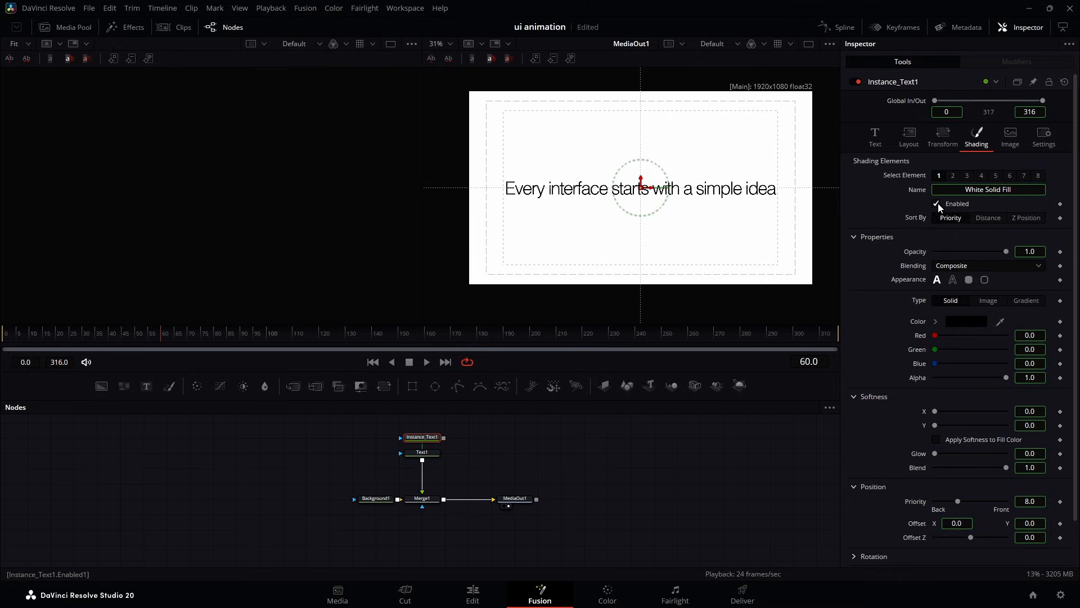
pyautogui.click(936, 203)
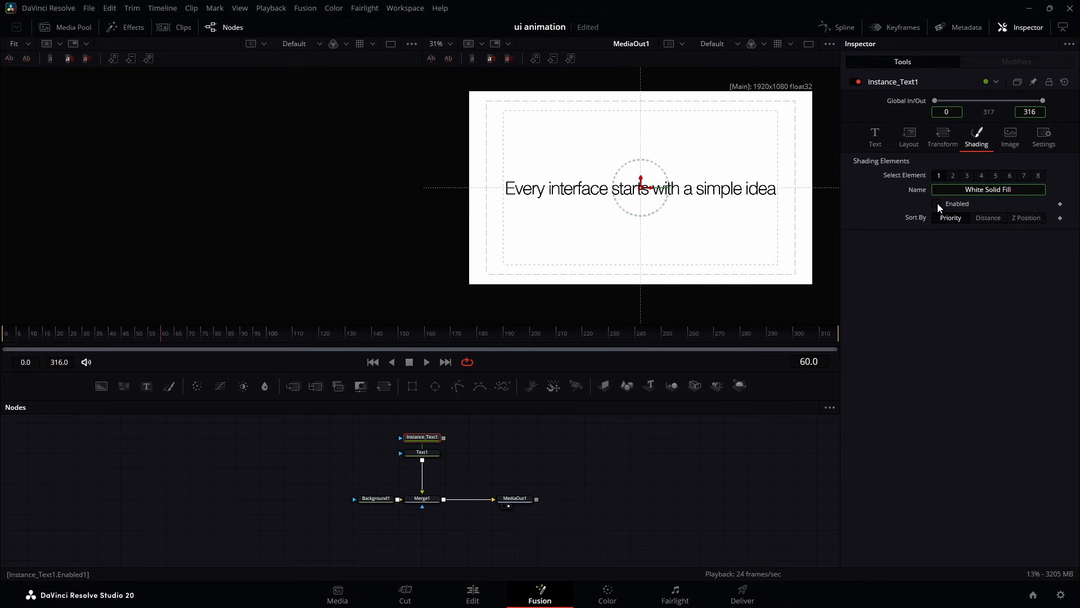
pyautogui.click(1010, 175)
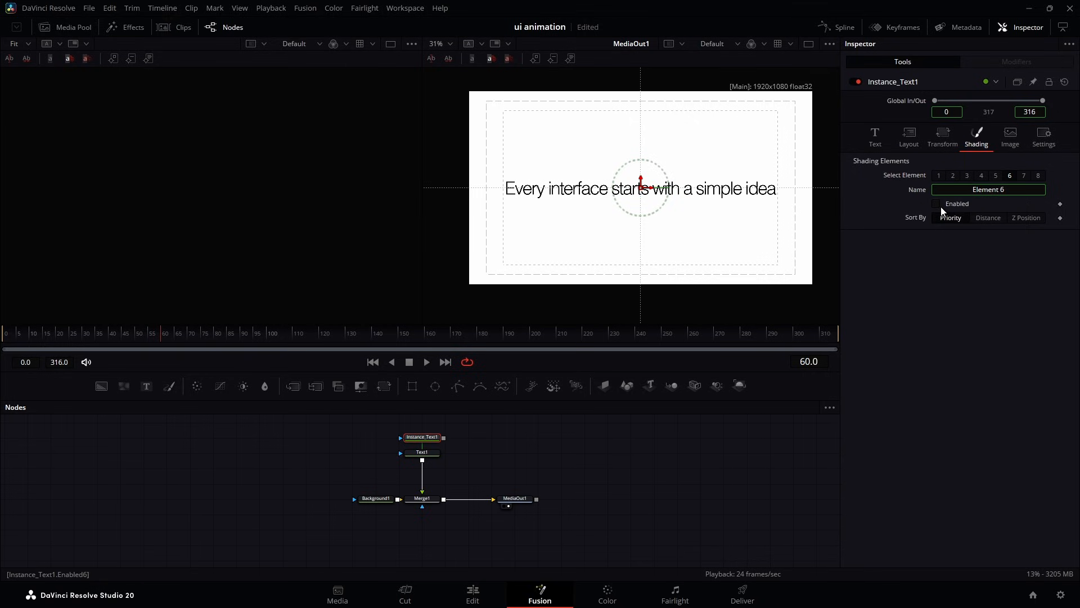
pyautogui.click(936, 204)
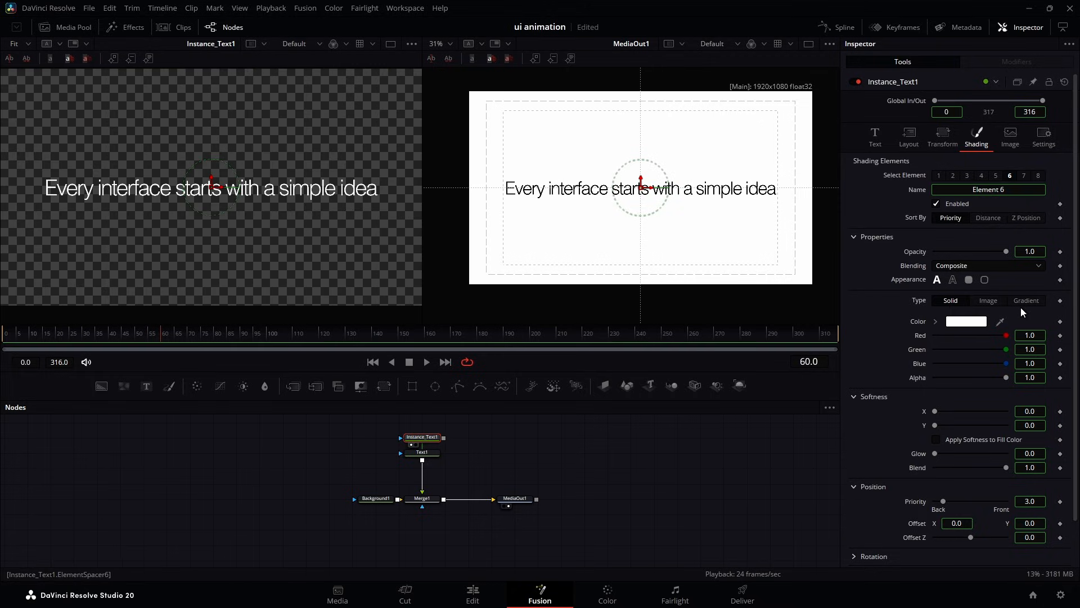
# - Make element 6 a word-level Border Fill with negative extend, then attach a Follower
pyautogui.click(969, 280)
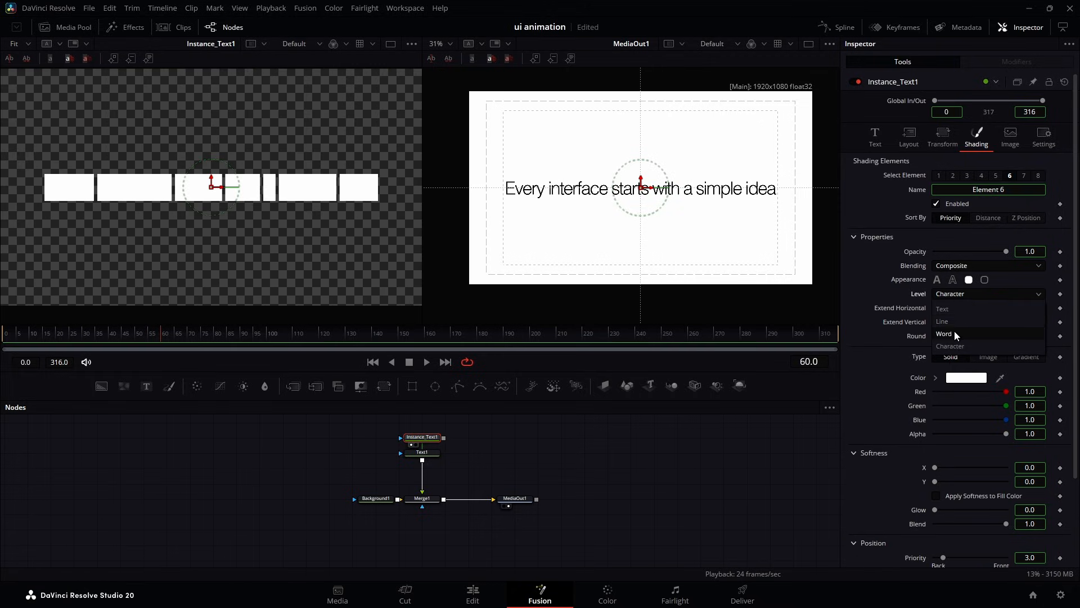
pyautogui.click(943, 334)
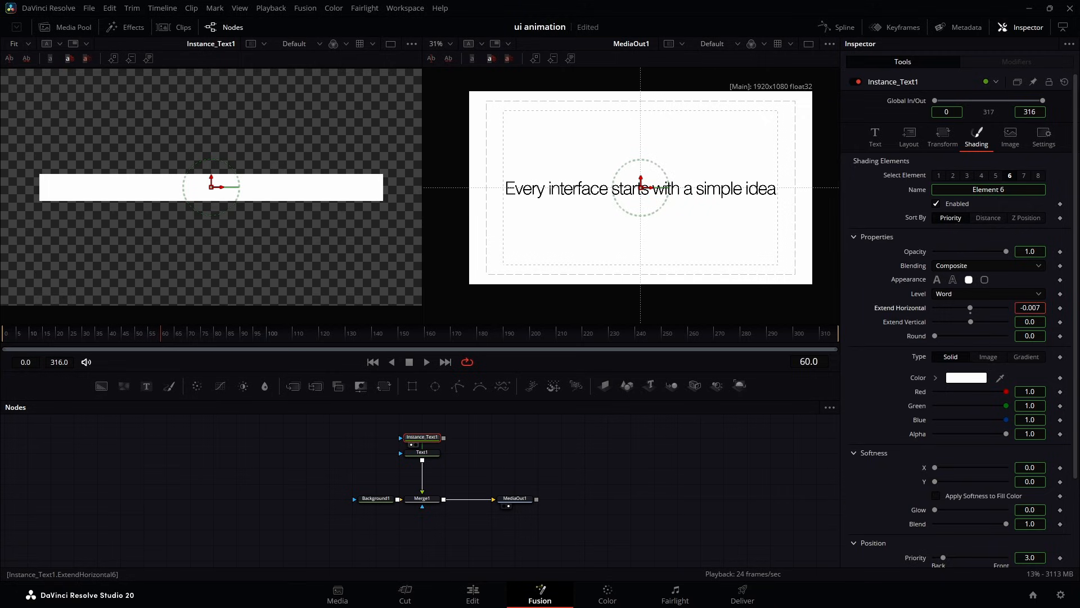
pyautogui.moveTo(970, 308); pyautogui.dragTo(957, 308)
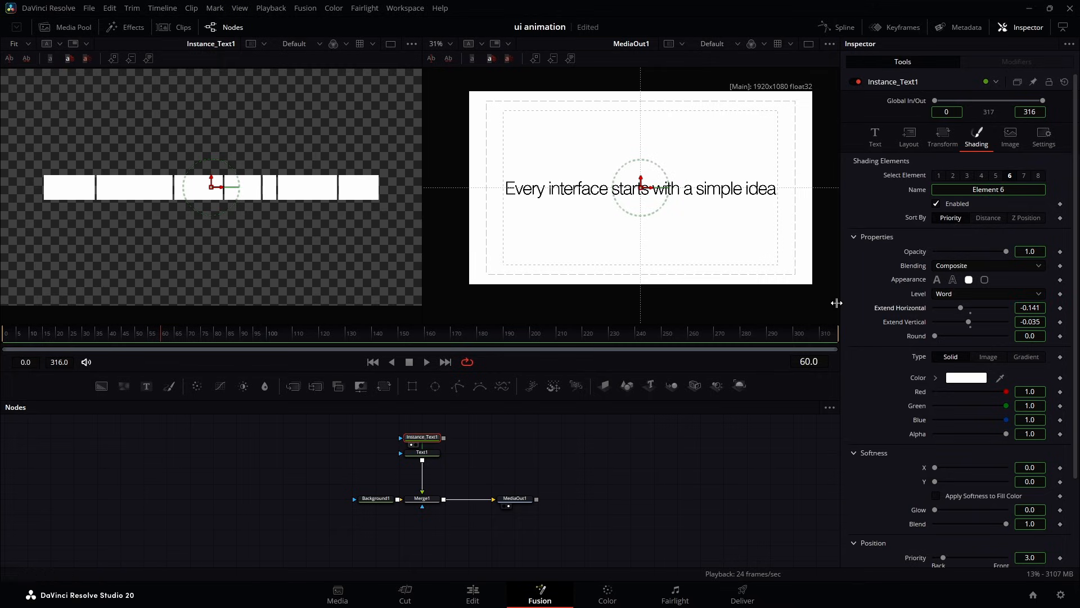
pyautogui.click(875, 135)
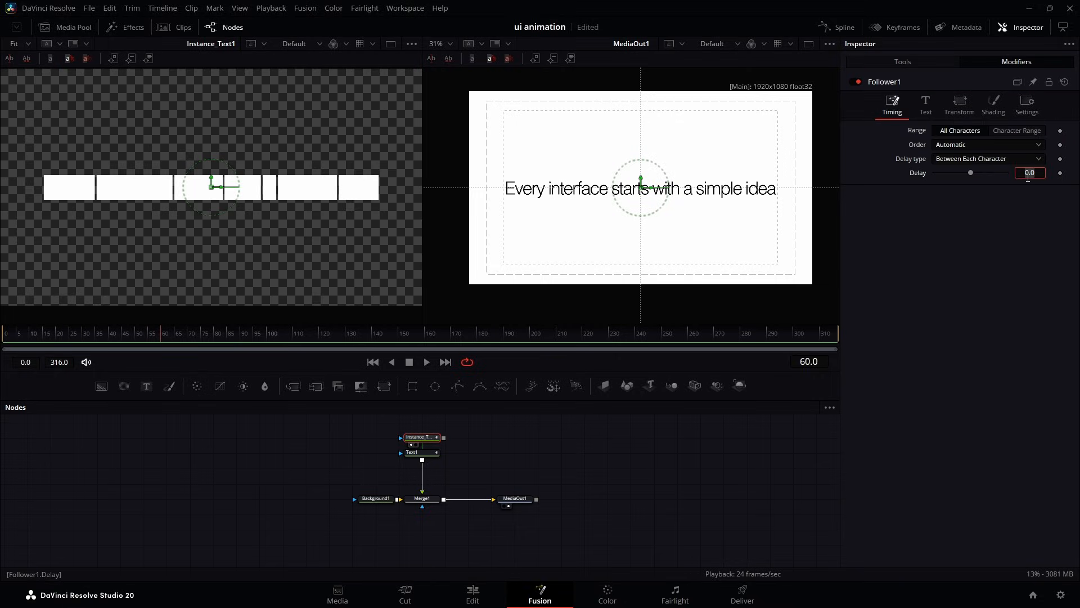
# - Set the Follower delay to 1.66 and key shading element 6's opacity
pyautogui.write('1.66')
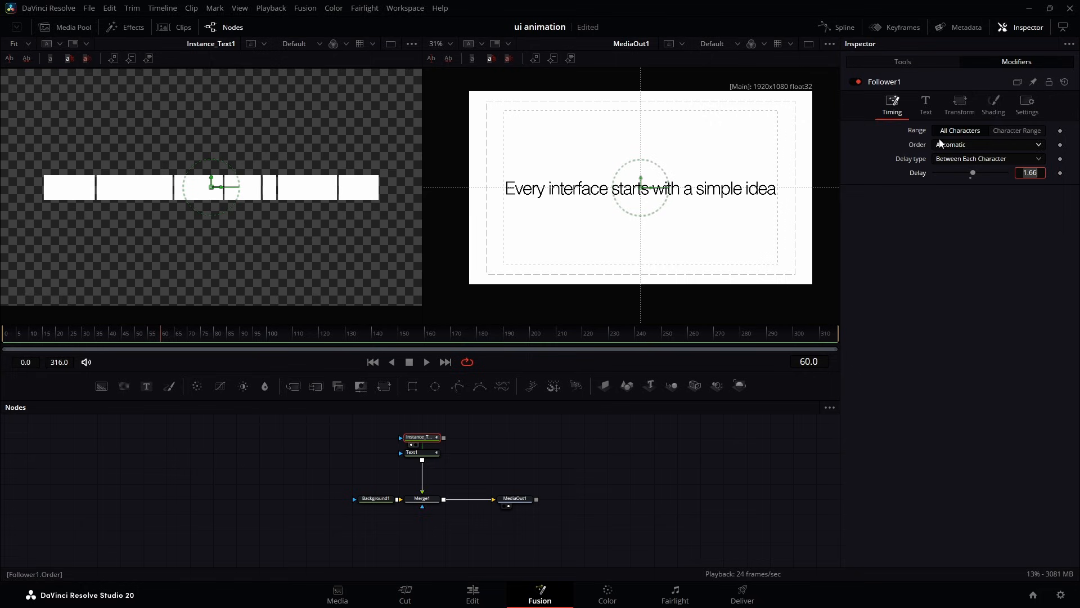
pyautogui.click(993, 104)
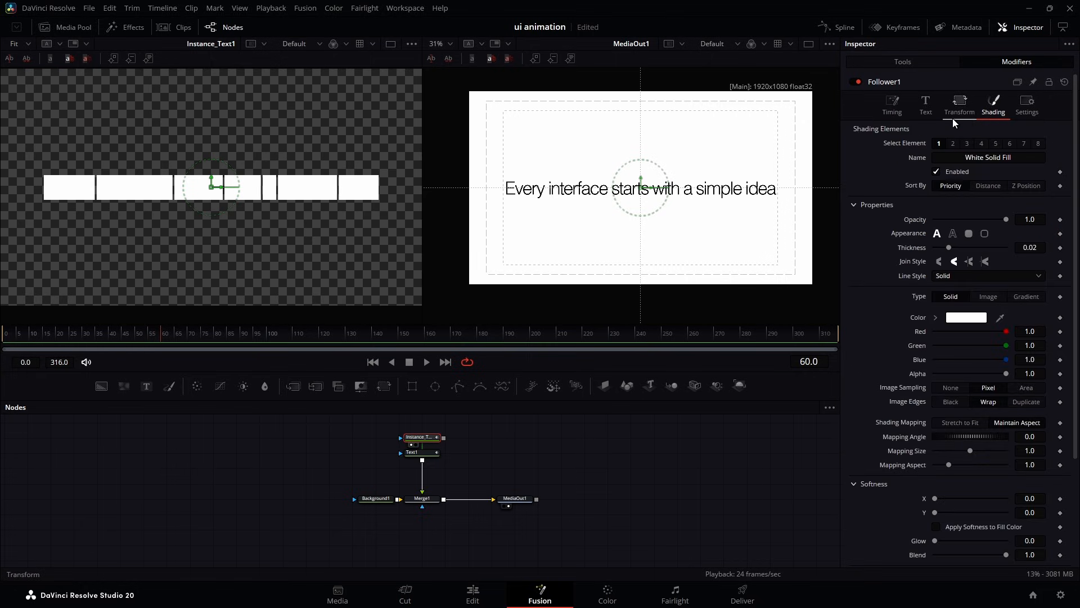
pyautogui.click(1009, 143)
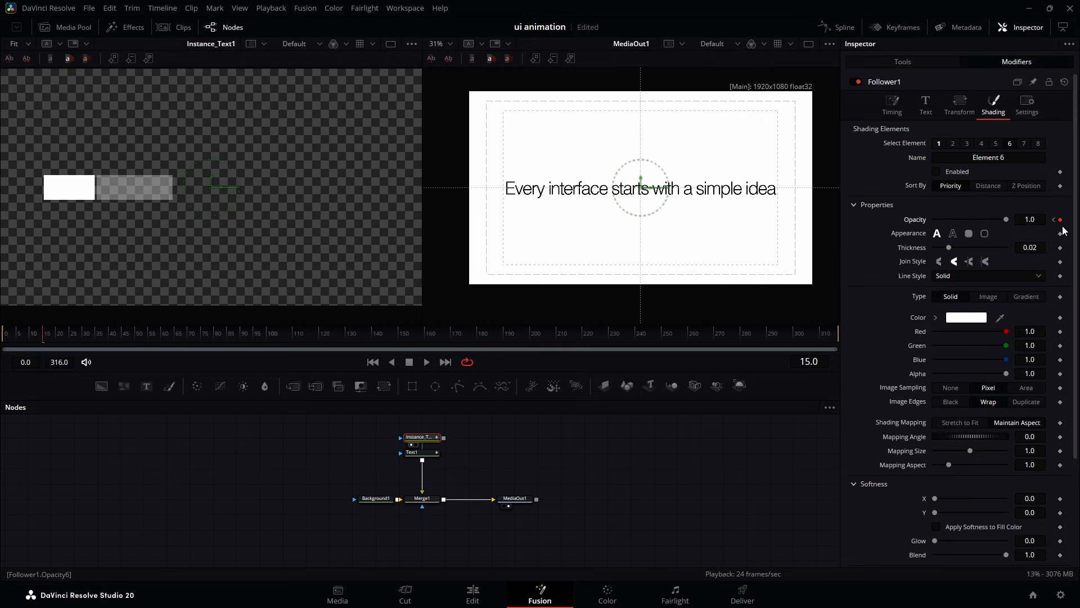
# - Set the Follower transform to Words and keyframe a 0.085 Offset X
pyautogui.click(959, 104)
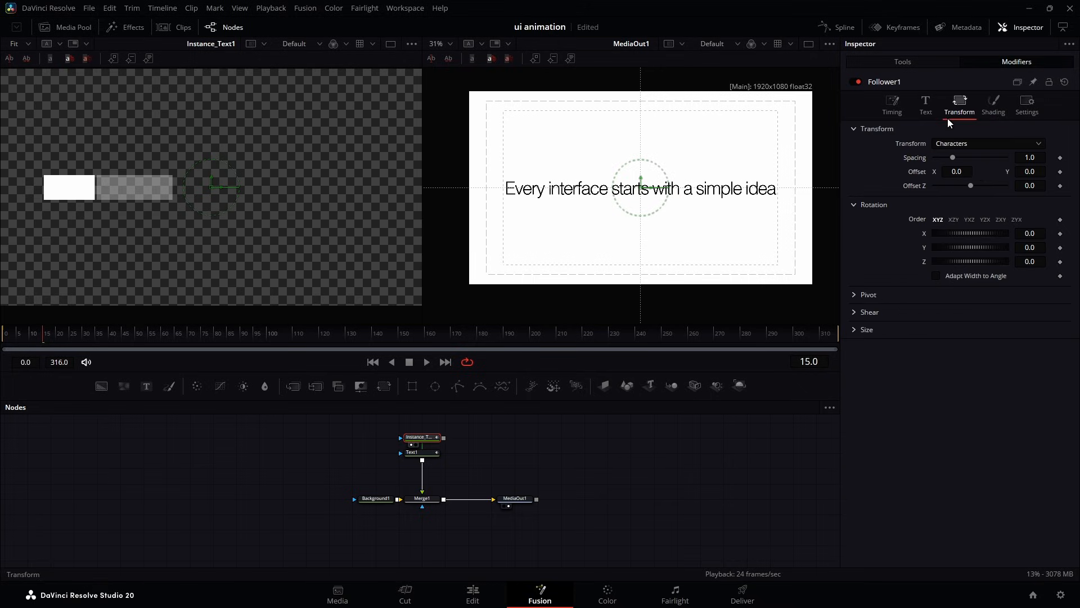
pyautogui.click(988, 143)
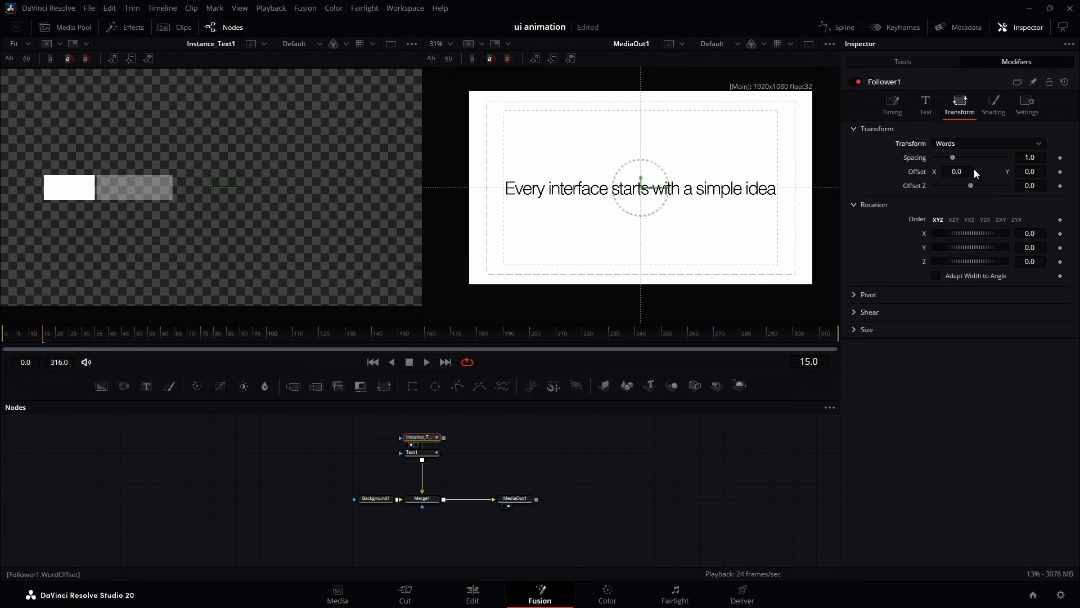
pyautogui.click(877, 99)
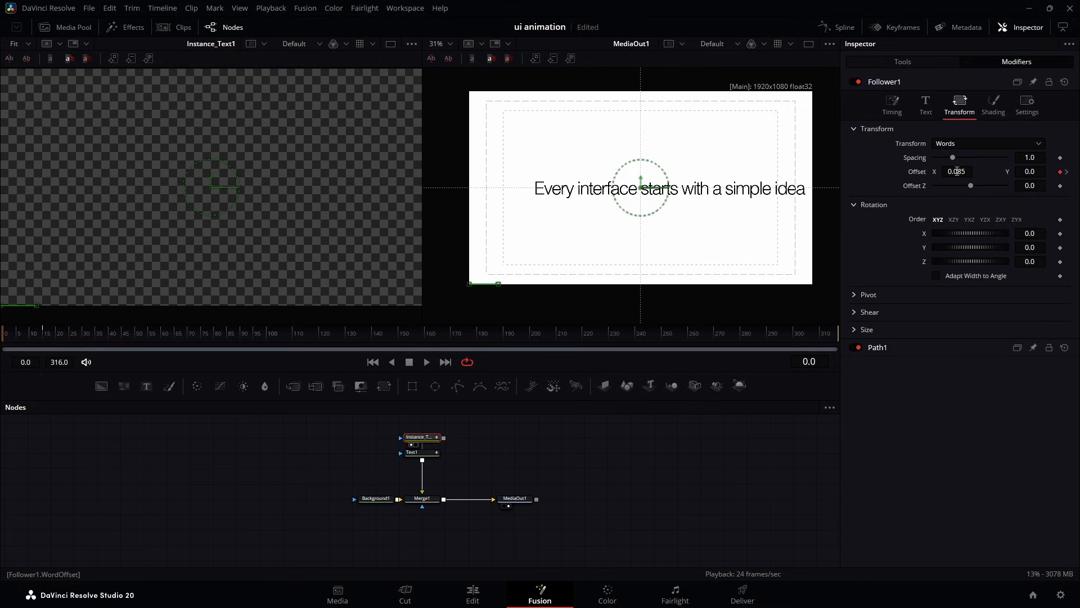
pyautogui.click(837, 27)
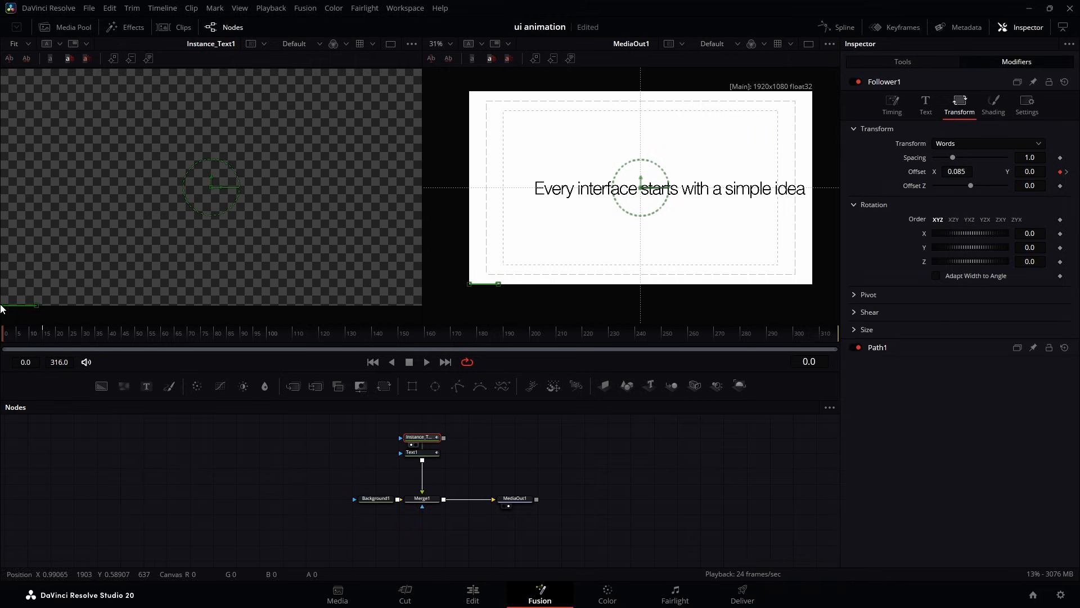
# - Preview the reveal, raise the Follower delay to 1.88, and insert Transform1 after Text1
pyautogui.click(425, 362)
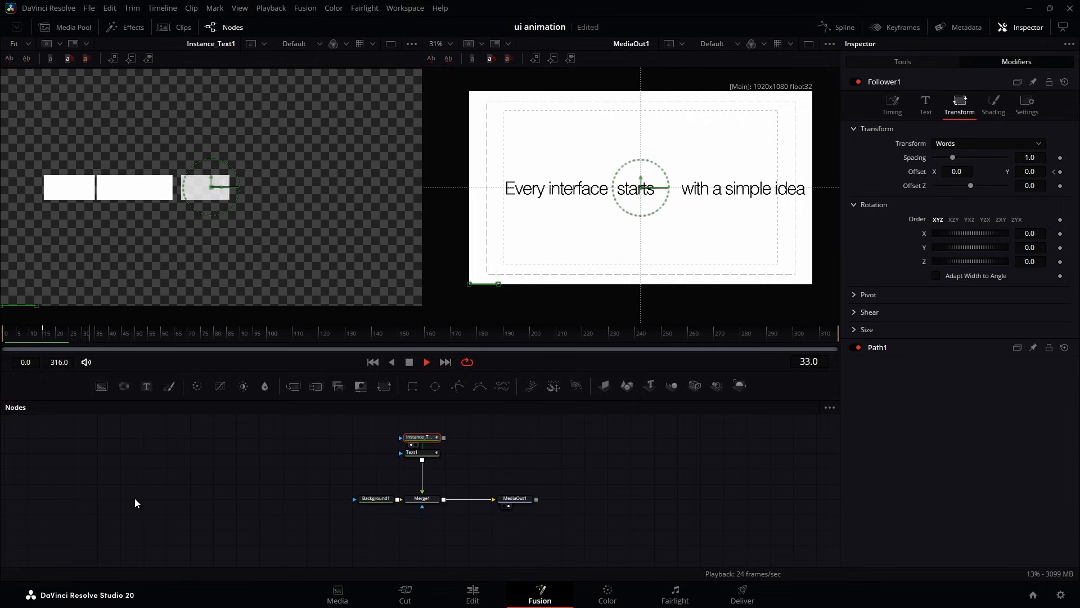
pyautogui.click(892, 104)
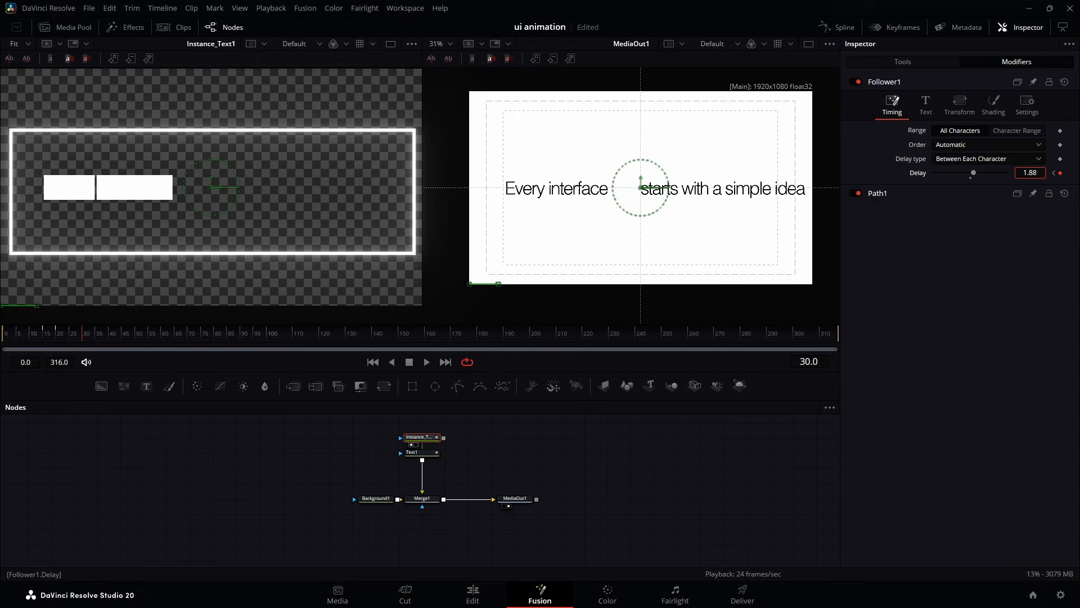
pyautogui.click(107, 333)
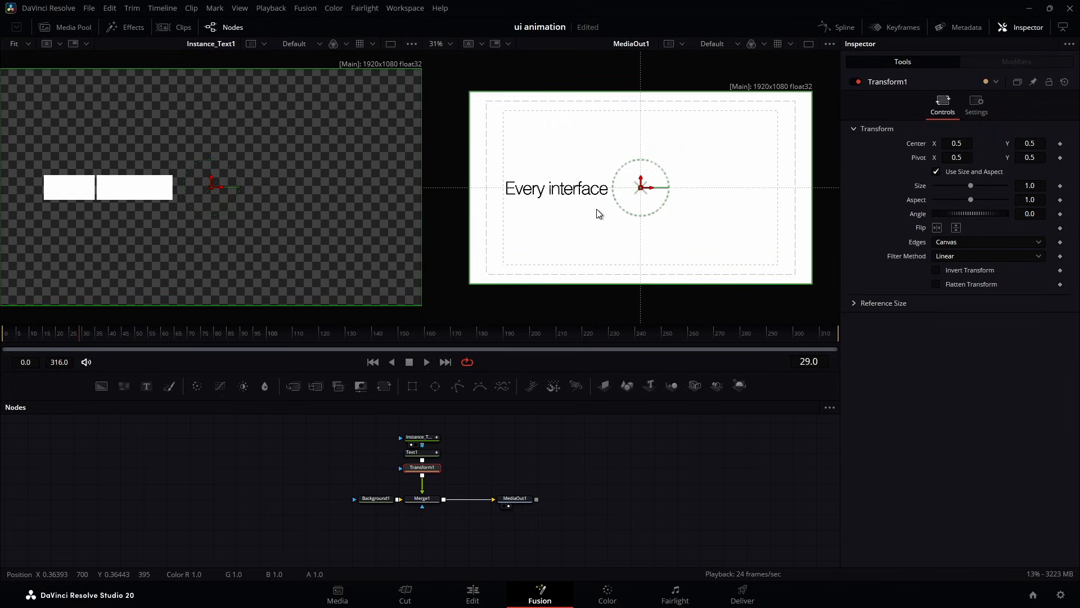
# - Keyframe Transform1_1's Size at 1.0 around frame 39
pyautogui.moveTo(958, 185); pyautogui.dragTo(974, 185)
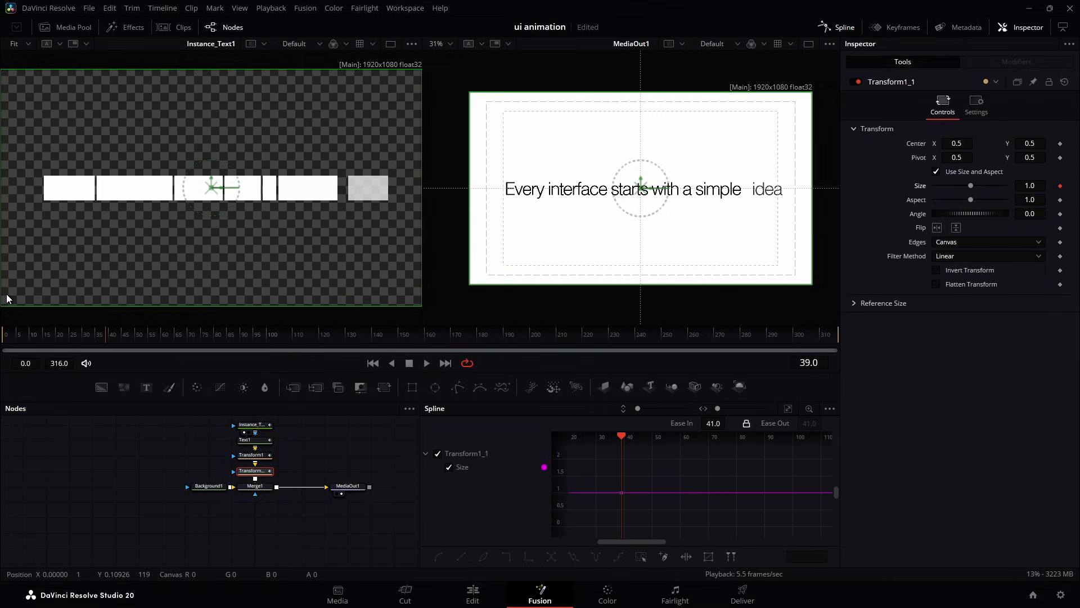
# - Set Pivot X to 1.208, key Size 1.628 at frame 61, and ease the size keys
pyautogui.click(165, 335)
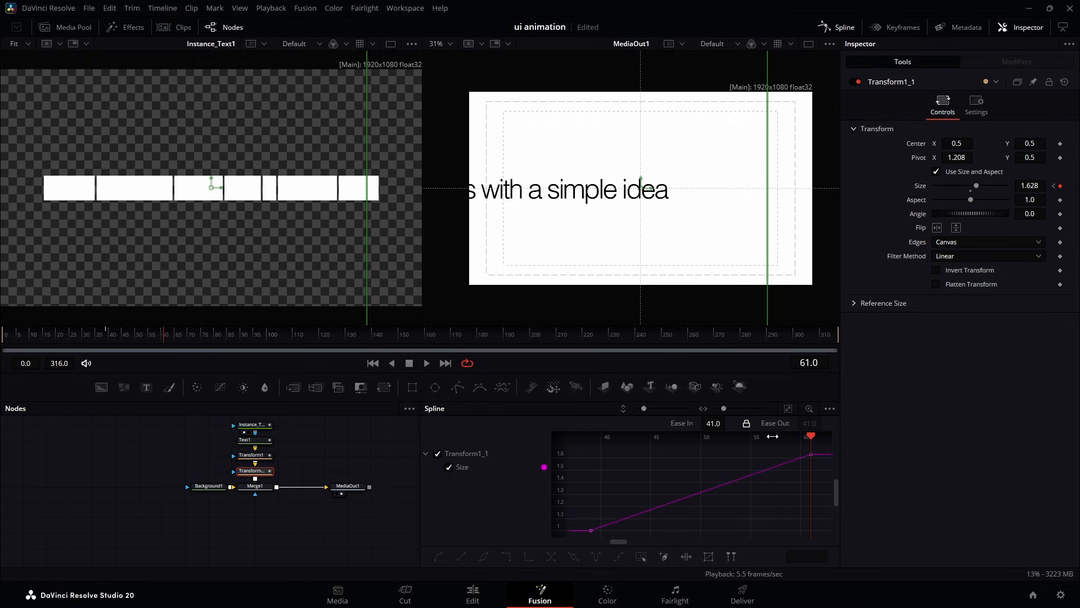
pyautogui.moveTo(811, 455); pyautogui.dragTo(735, 455)
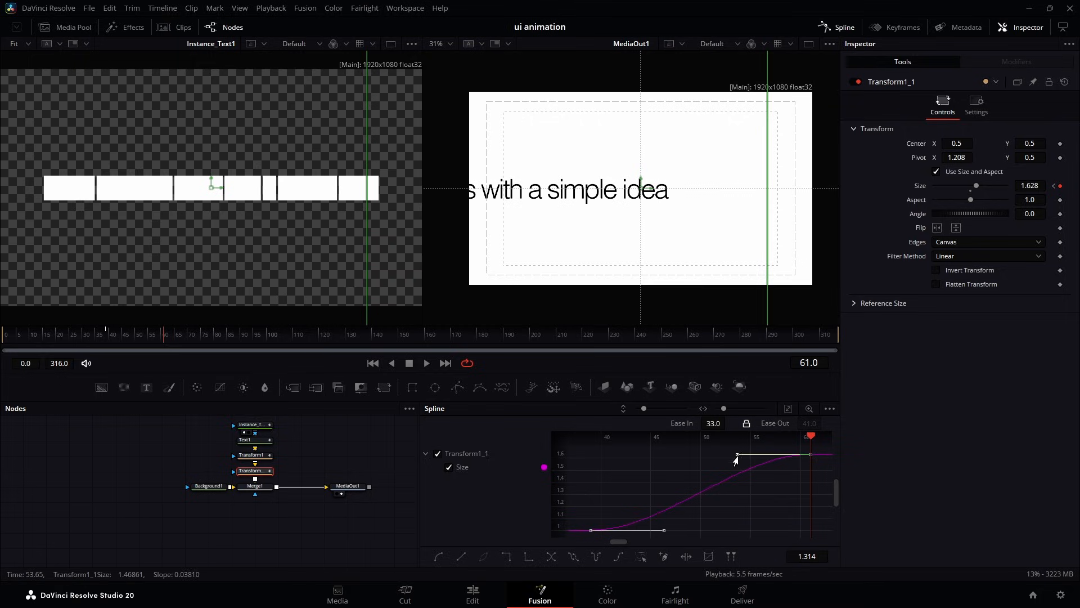
pyautogui.moveTo(736, 455); pyautogui.dragTo(769, 531)
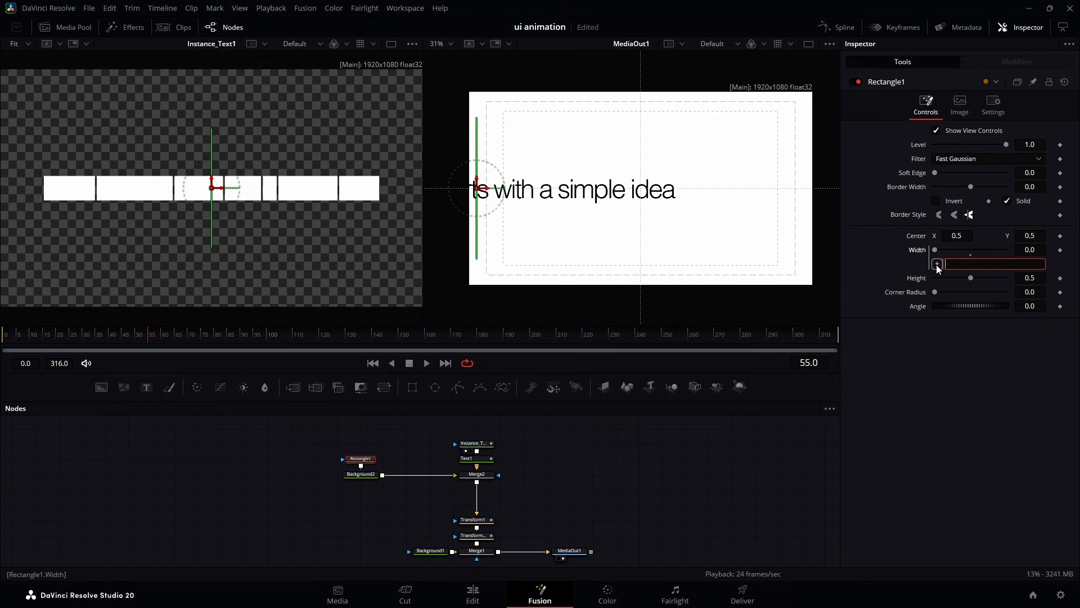
# - Enter the Width expression Height*(1080/1920) so Rectangle1 stays square
pyautogui.write('Height*(1080/1920)')
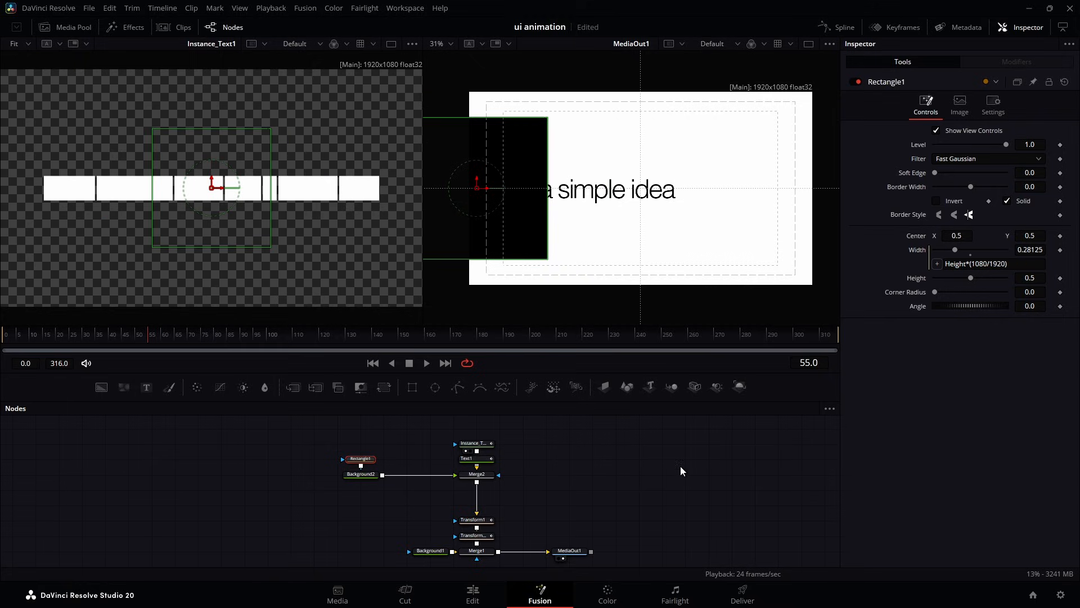
pyautogui.moveTo(971, 278)
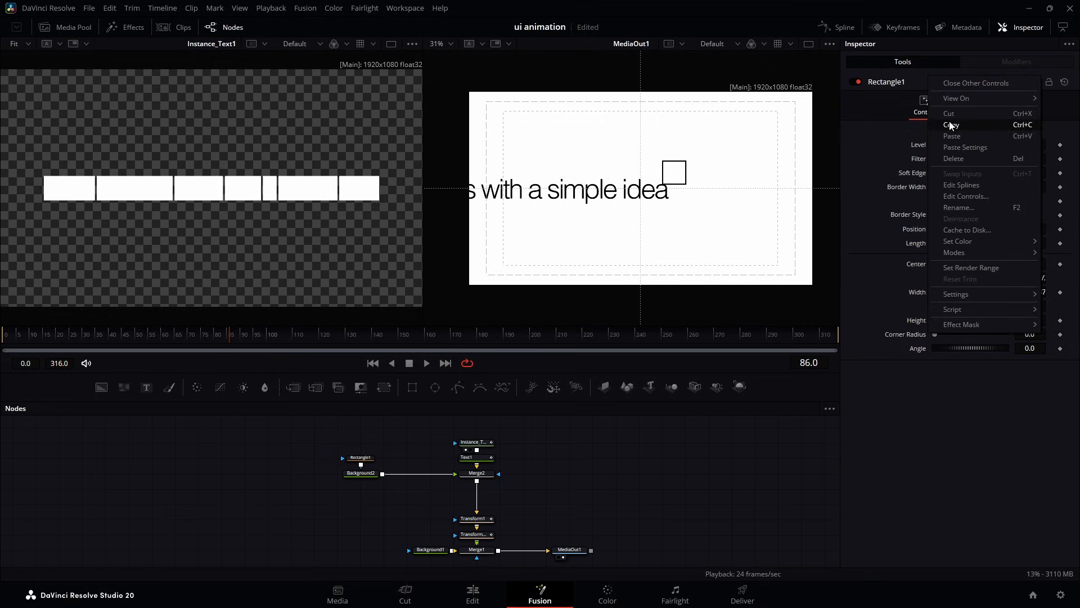
# - Add custom x and y slider controls to Rectangle1 through Edit Controls
pyautogui.click(966, 196)
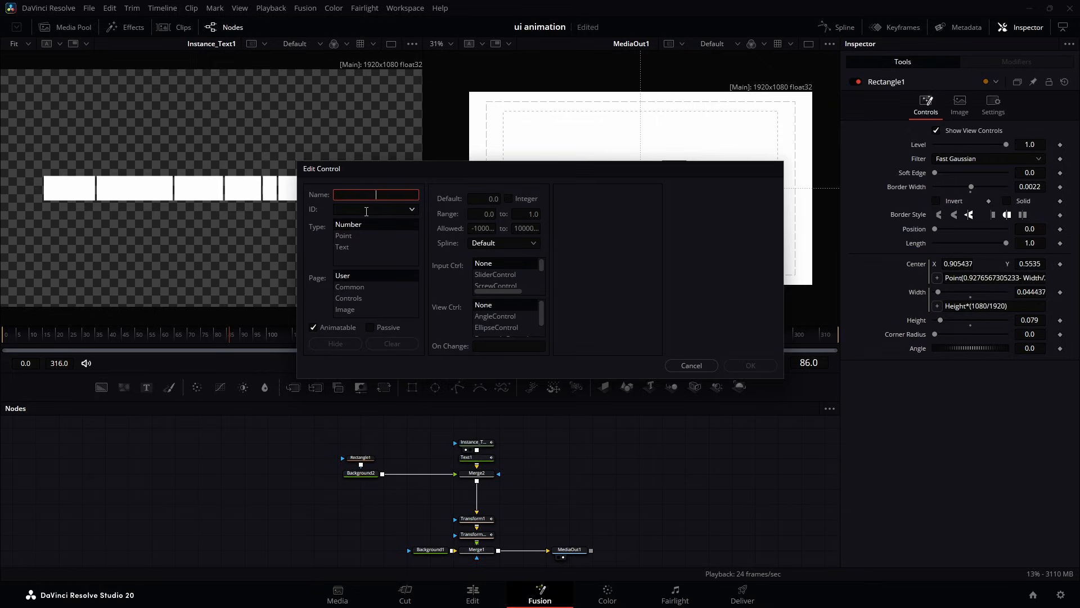
pyautogui.write('x')
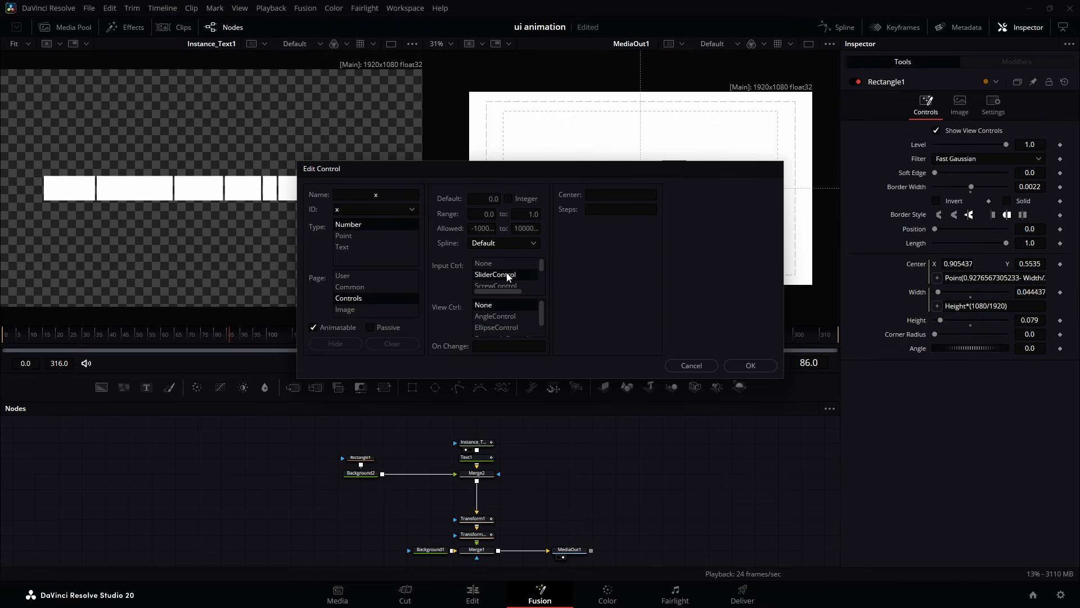
pyautogui.click(751, 365)
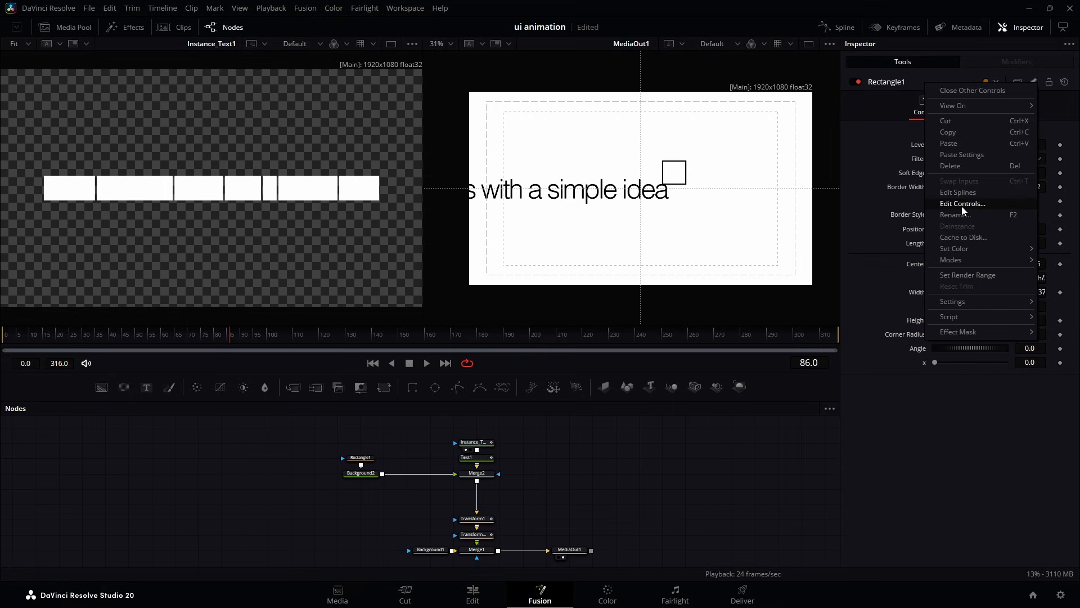
pyautogui.click(962, 203)
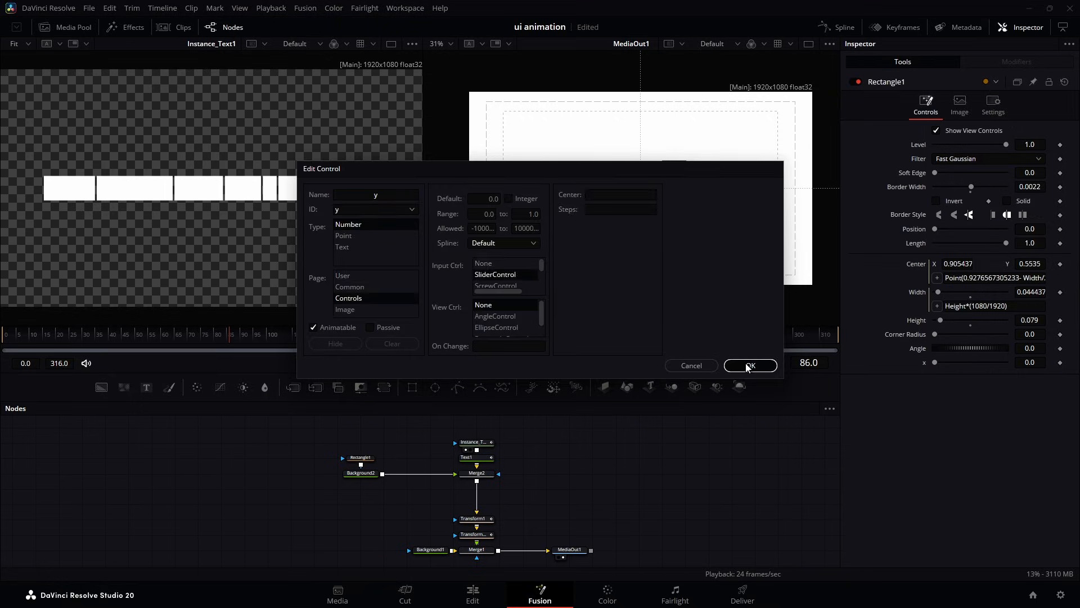
pyautogui.click(750, 366)
pyautogui.write('Point(x- Width/2, y+Height/2)')
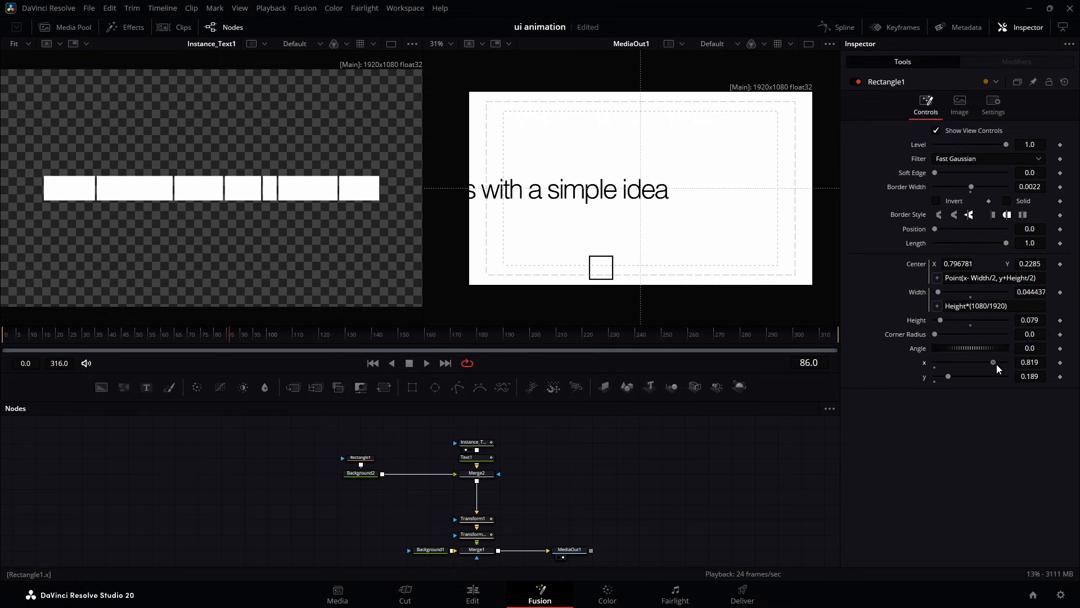
# - Move the square to the caption's end (x 0.943, y 0.465) and keyframe its height
pyautogui.moveTo(994, 362); pyautogui.dragTo(997, 362)
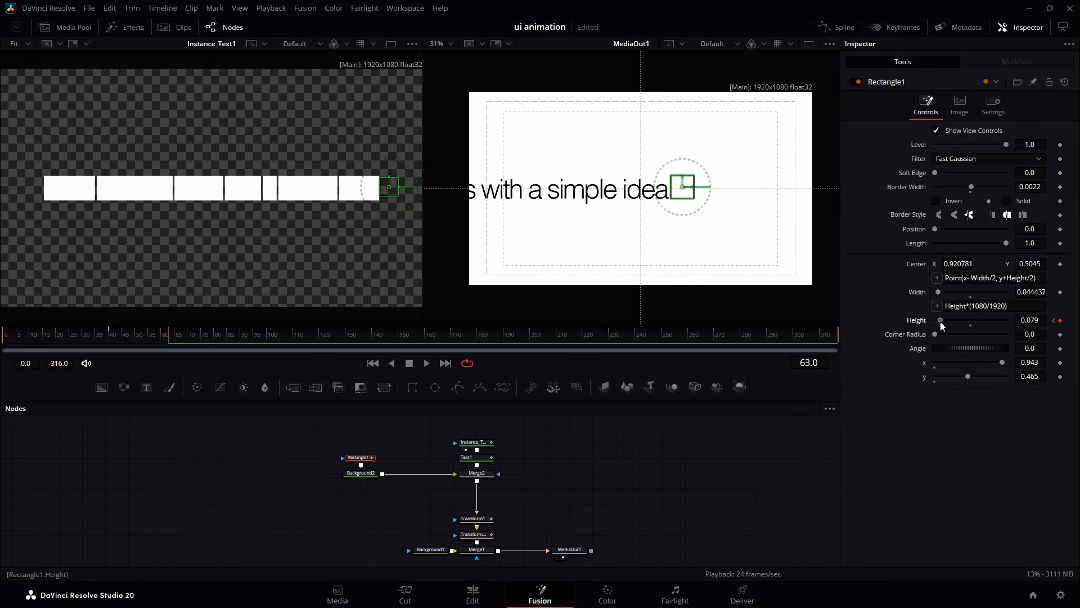
pyautogui.click(140, 334)
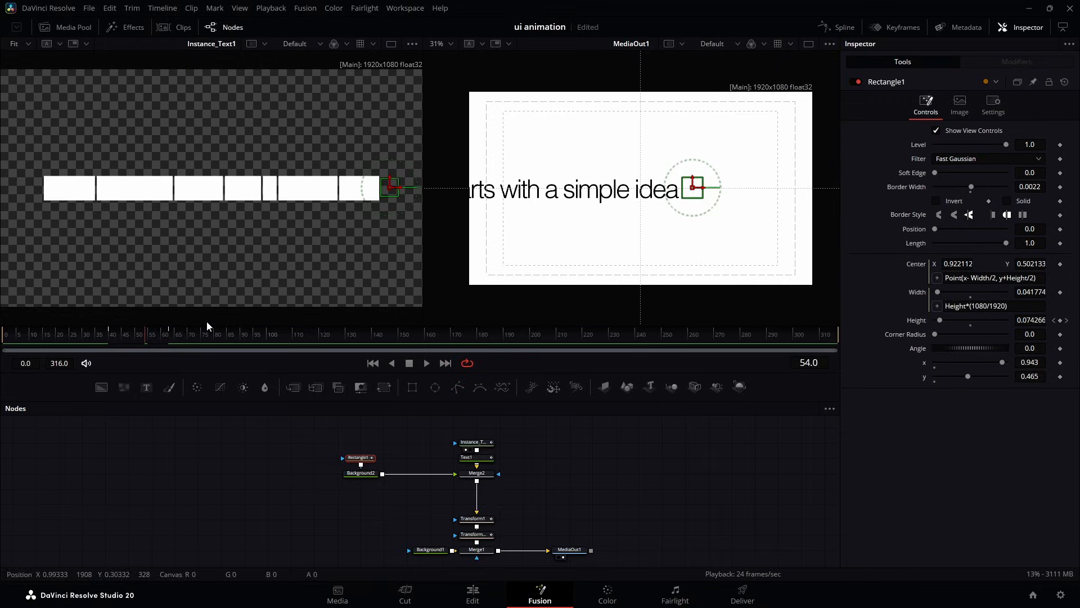
# - Keyframe the square's x to 1.0 at frame 100 and add a MediaIn joined through Merge3
pyautogui.click(426, 363)
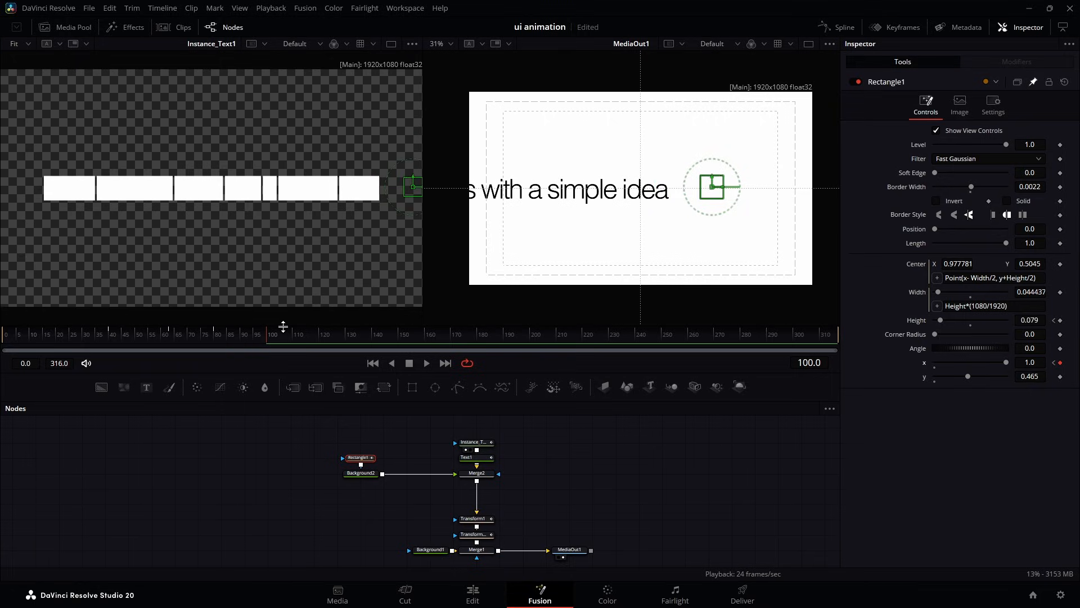
pyautogui.moveTo(846, 32)
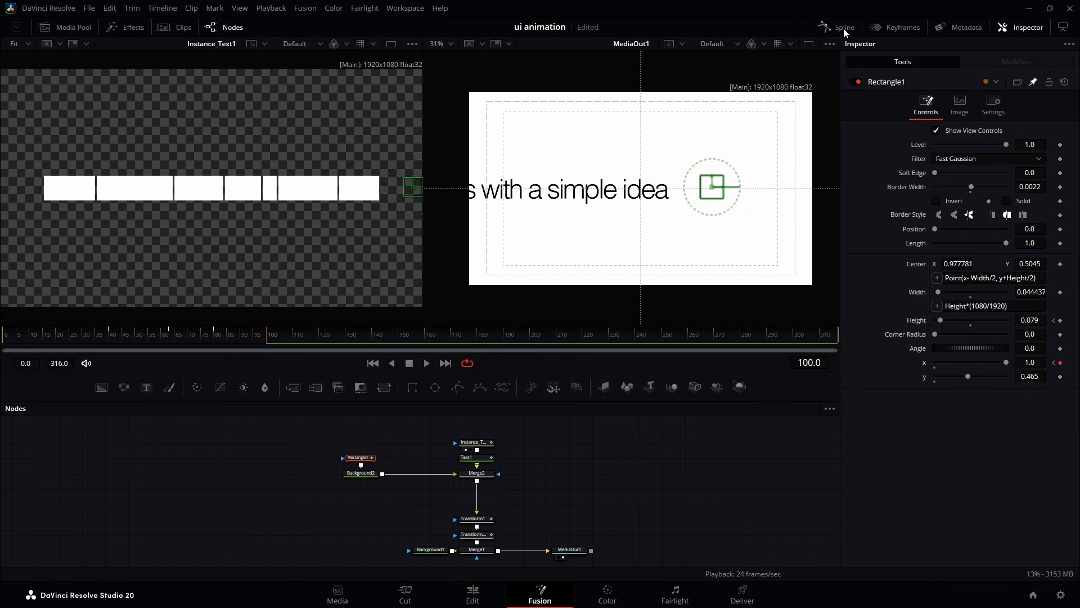
pyautogui.click(845, 27)
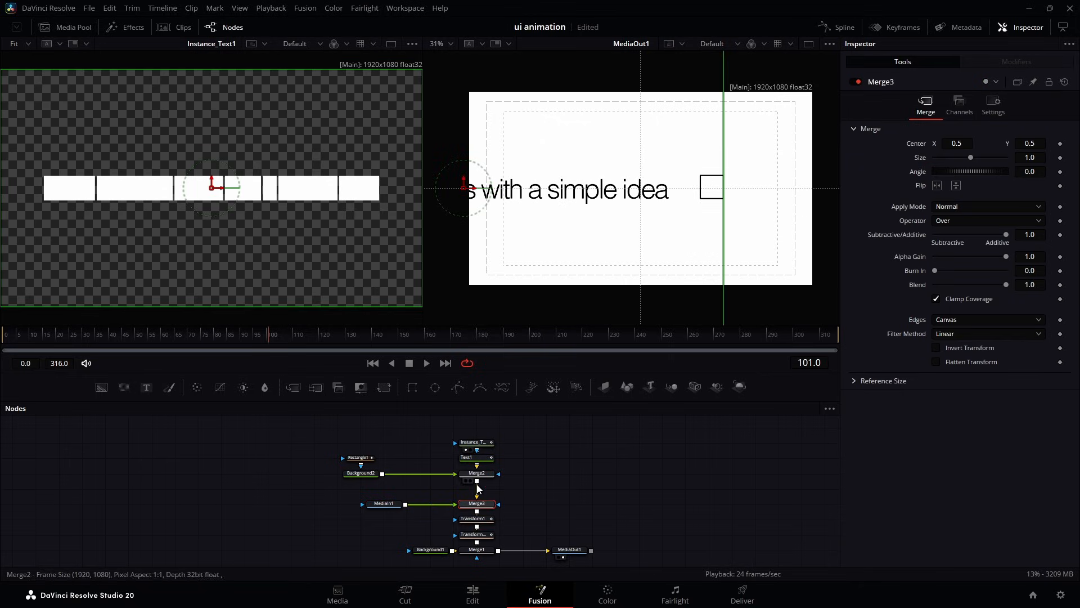
# - Insert a Transform after MediaIn1, sizing the emoji to 0.142 and centering it after the text
pyautogui.click(383, 504)
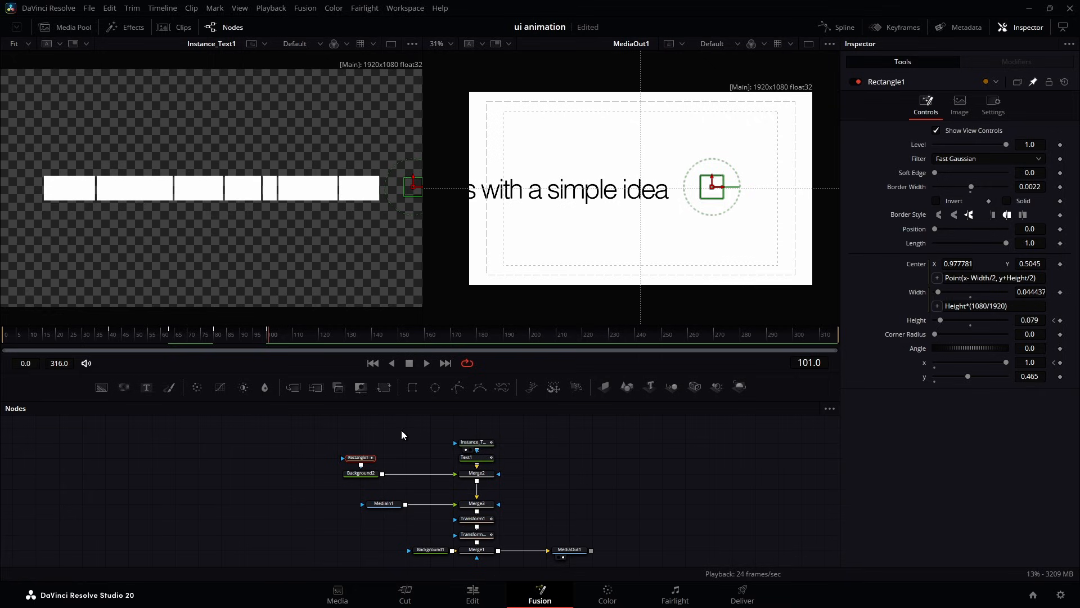
pyautogui.click(476, 504)
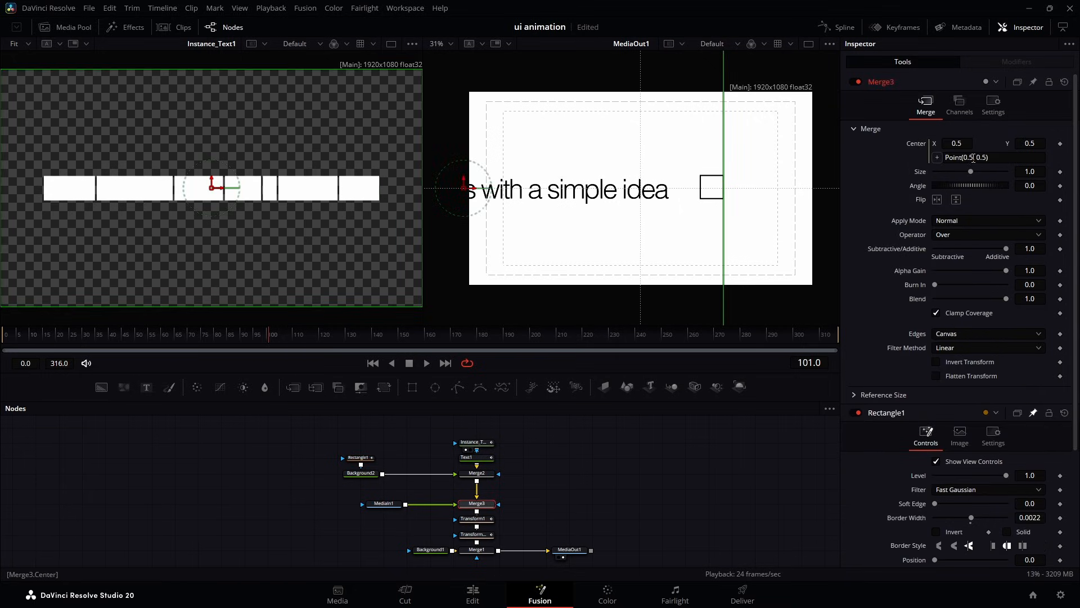
pyautogui.click(995, 157)
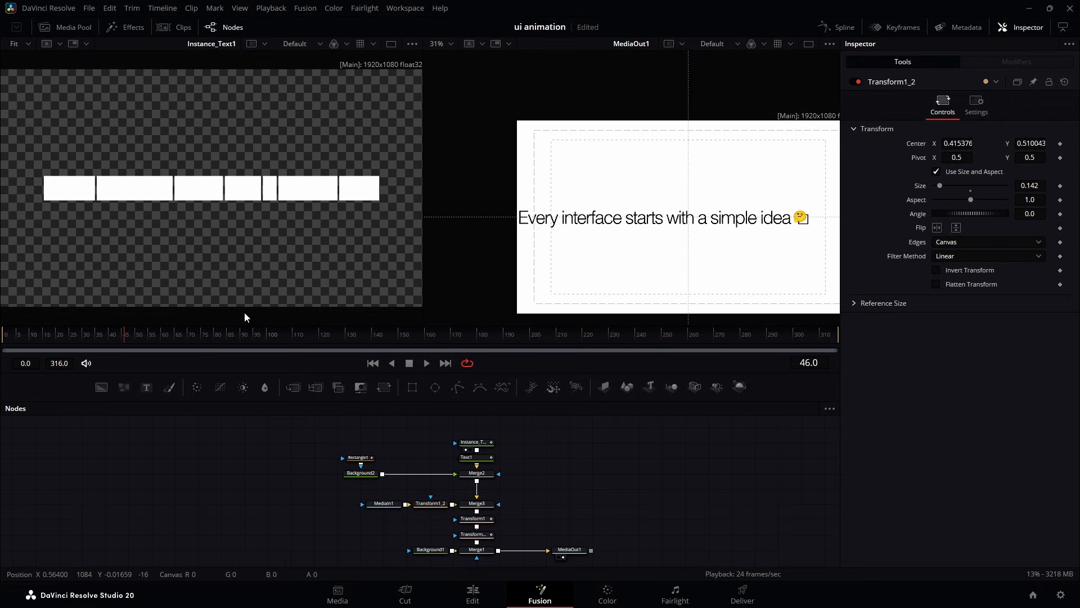
# - Shift MediaIn1's Global In/Out so the emoji clip starts at frame 40
pyautogui.click(219, 334)
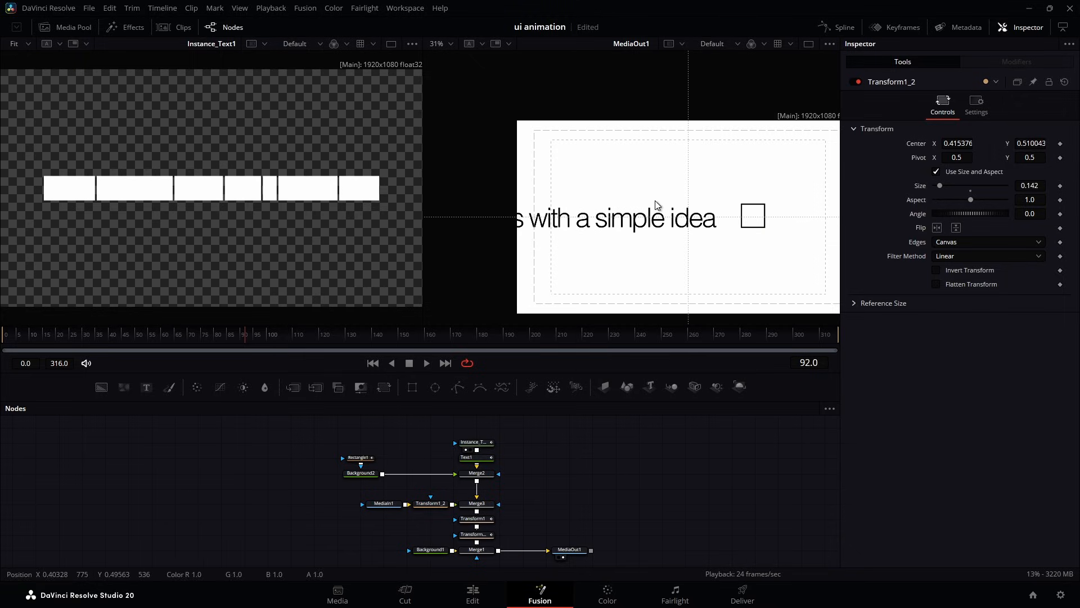
pyautogui.click(383, 503)
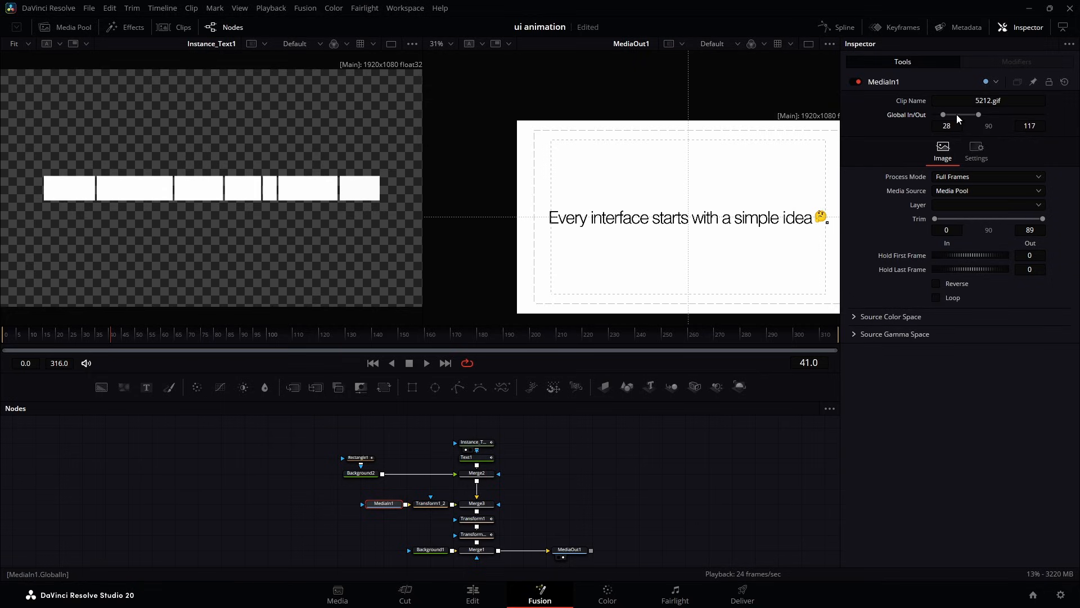
pyautogui.moveTo(945, 114); pyautogui.dragTo(951, 115)
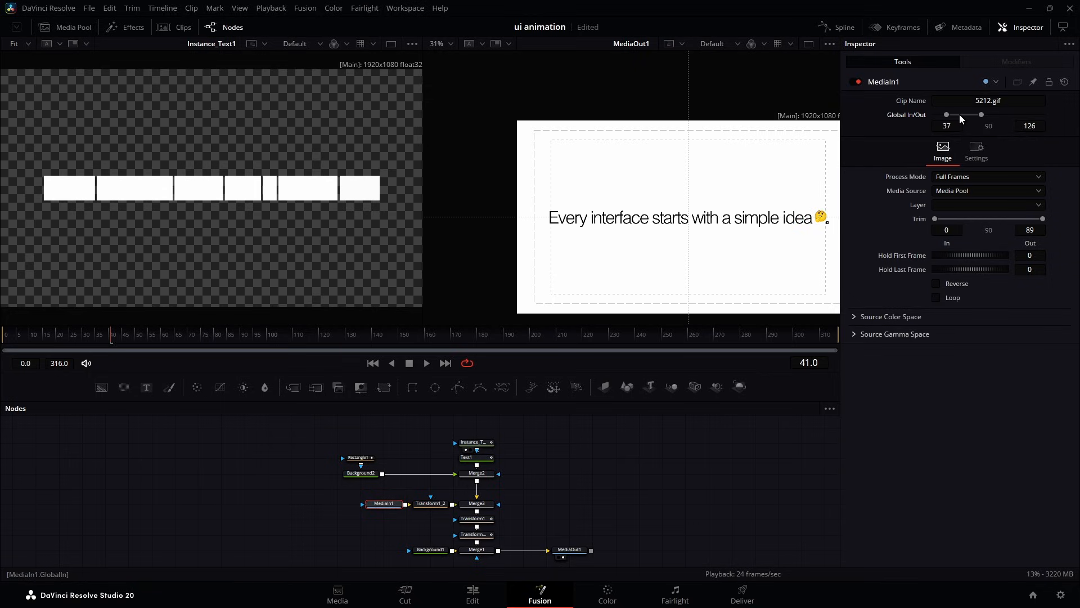
pyautogui.click(124, 341)
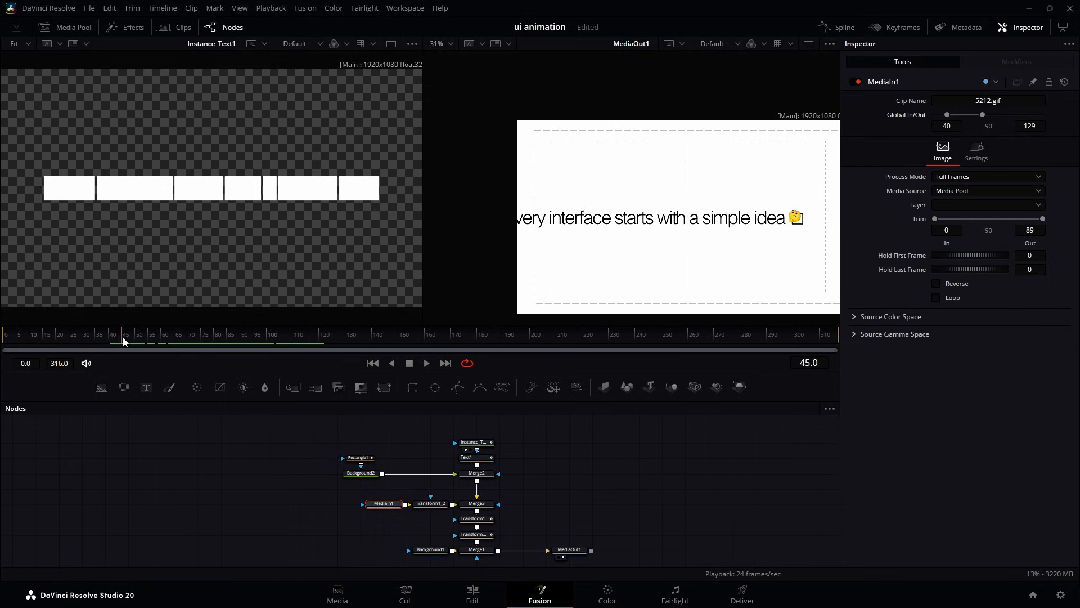
pyautogui.click(359, 457)
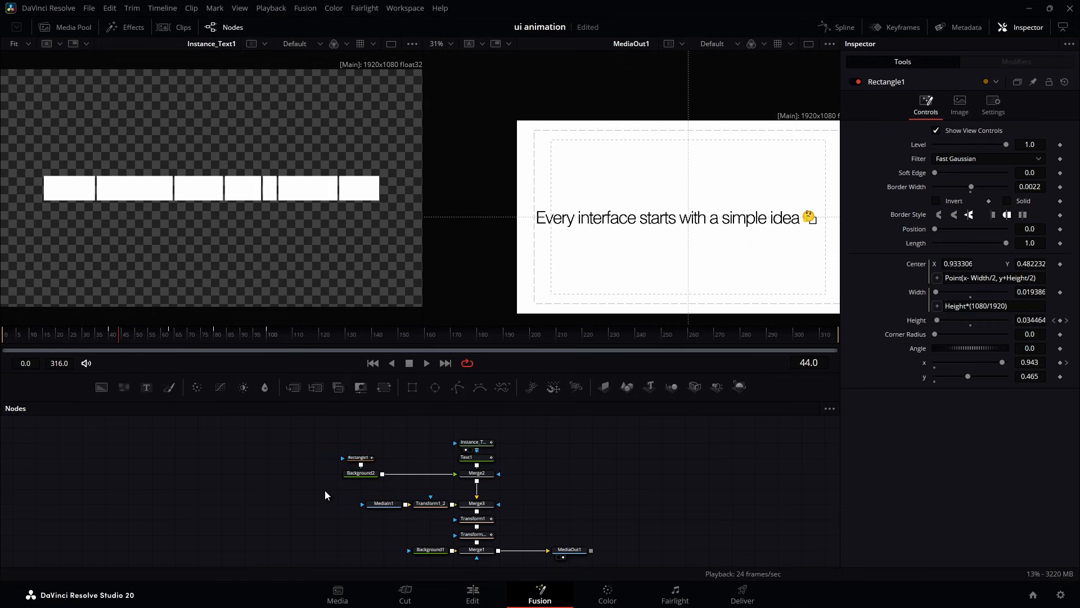
# - Mask Merge3 with a solid Rectangle1 instance, deinstancing Soft Edge and Border Width
pyautogui.click(311, 489)
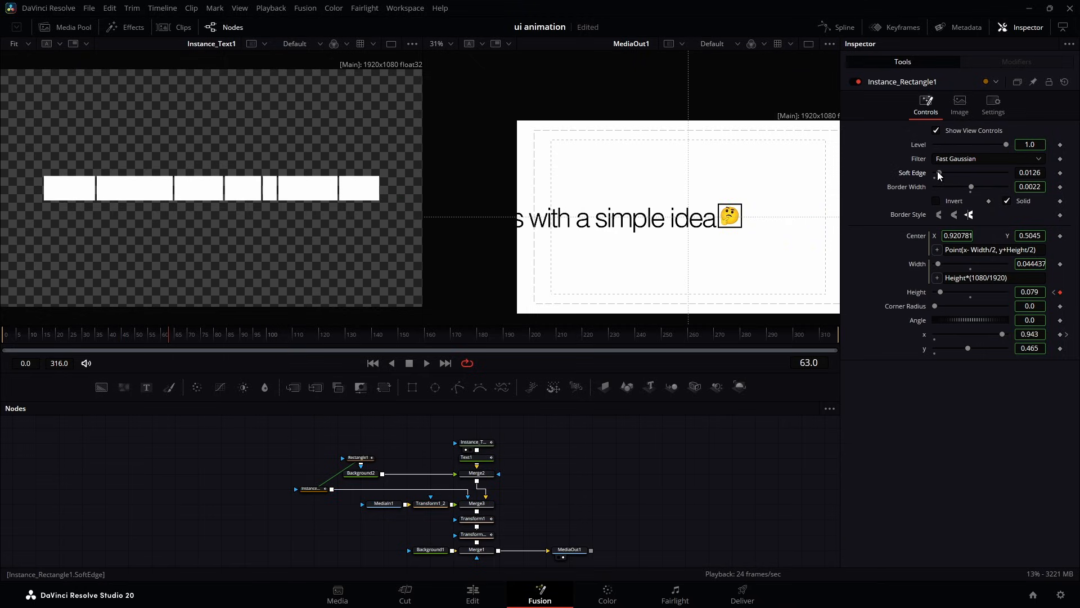
pyautogui.rightClick(972, 186)
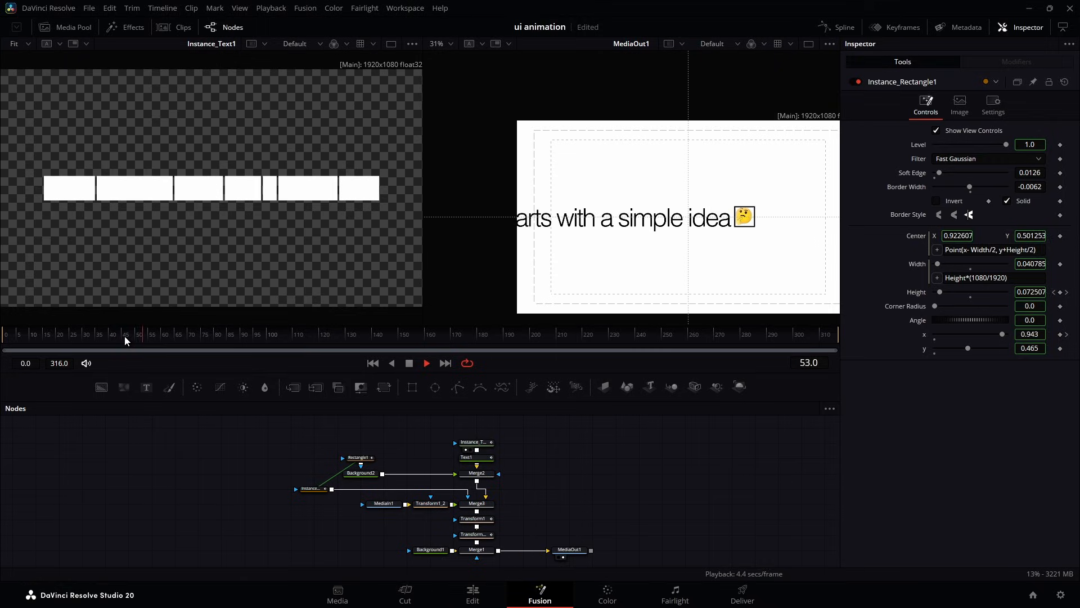
pyautogui.click(103, 334)
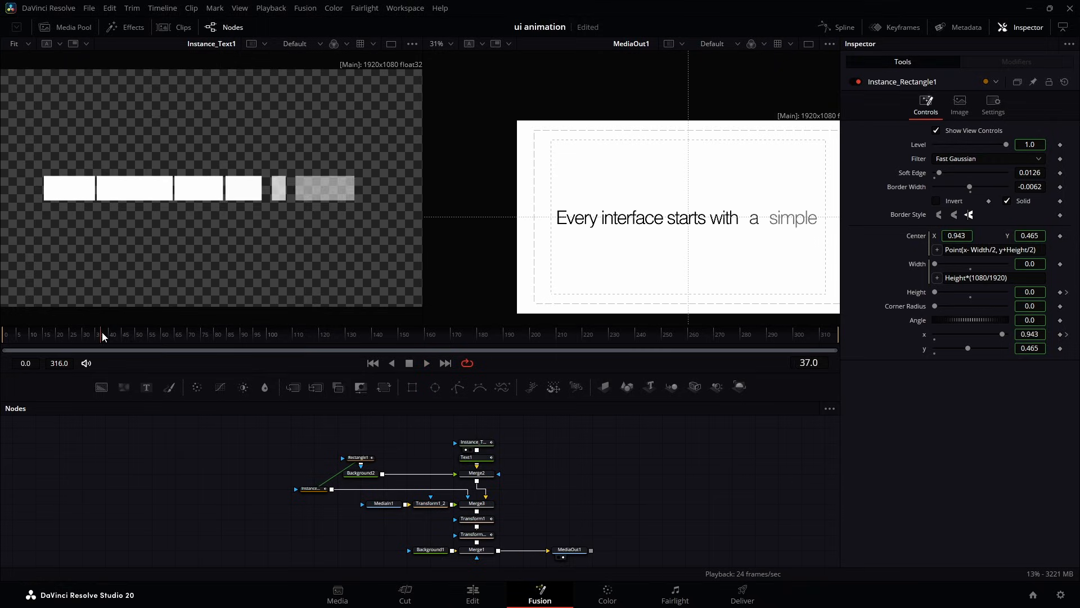
pyautogui.click(426, 363)
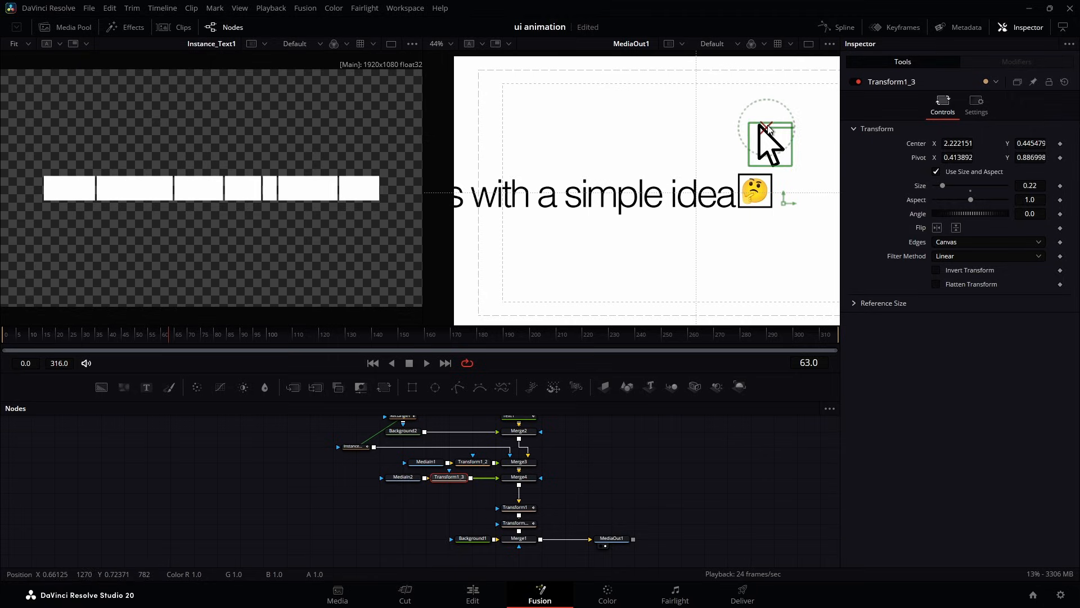
# - Place the 0.101-size cursor arrow over the emoji box and keyframe its position
pyautogui.moveTo(766, 138); pyautogui.dragTo(730, 112)
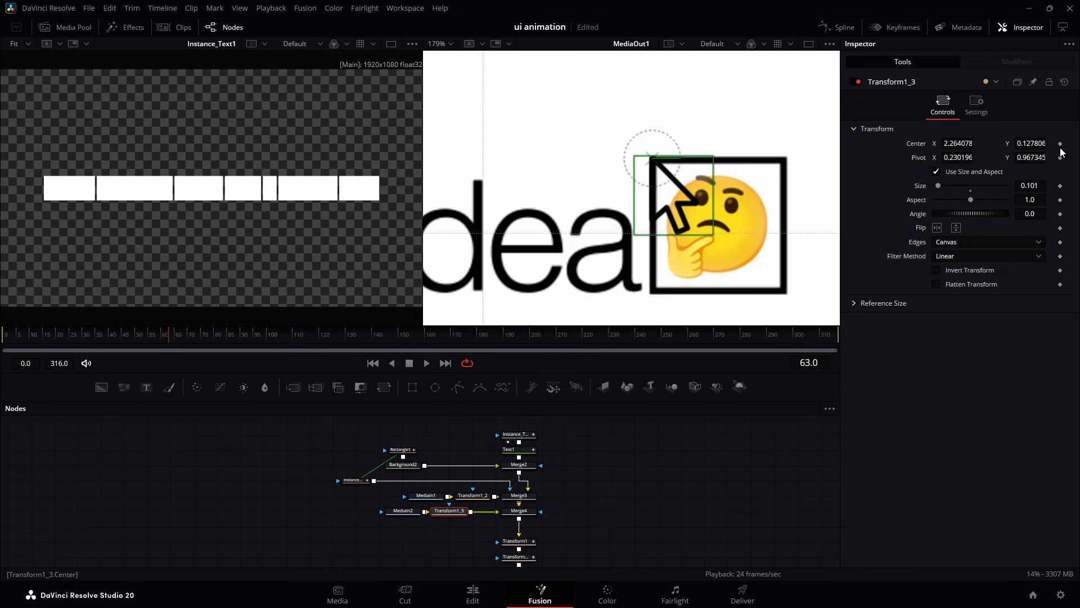
pyautogui.click(400, 450)
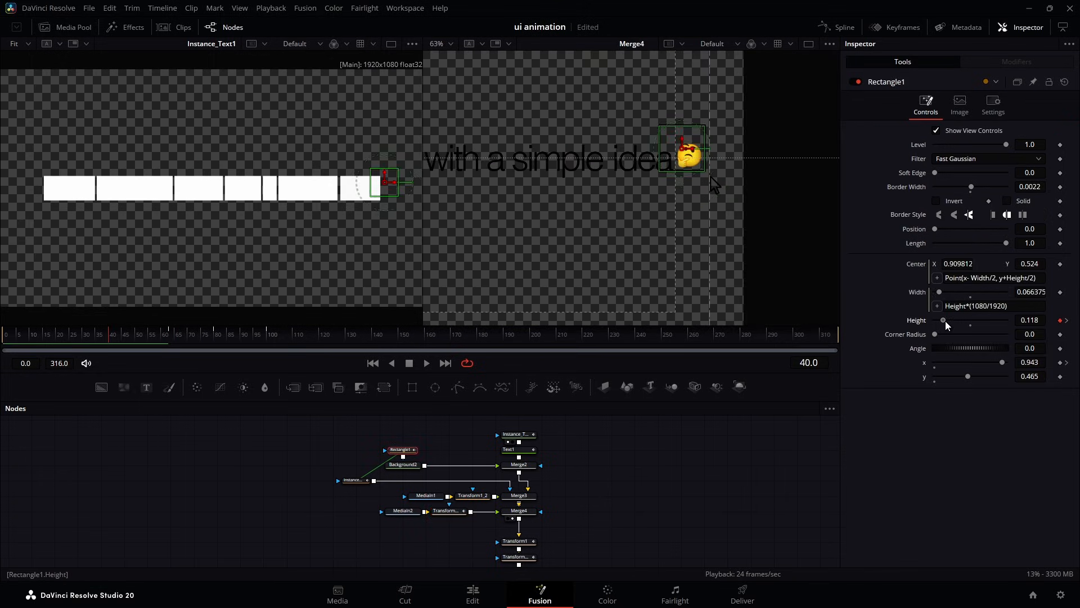
pyautogui.click(446, 511)
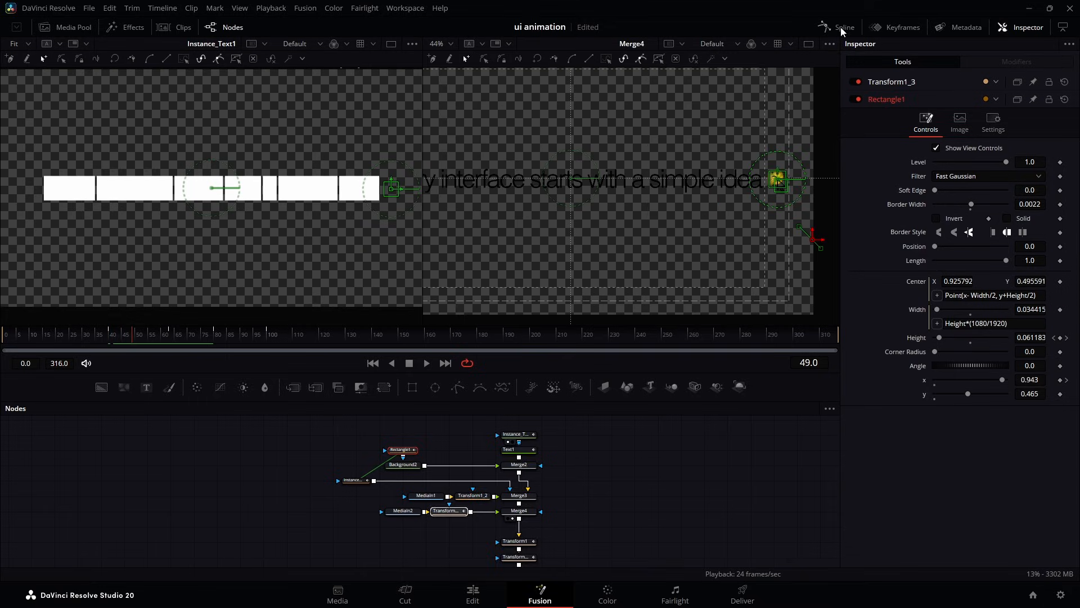
# - Insert Transform1_4 after Transform1_3, keyframing its Center and -3.7° Angle at frame 80
pyautogui.click(845, 27)
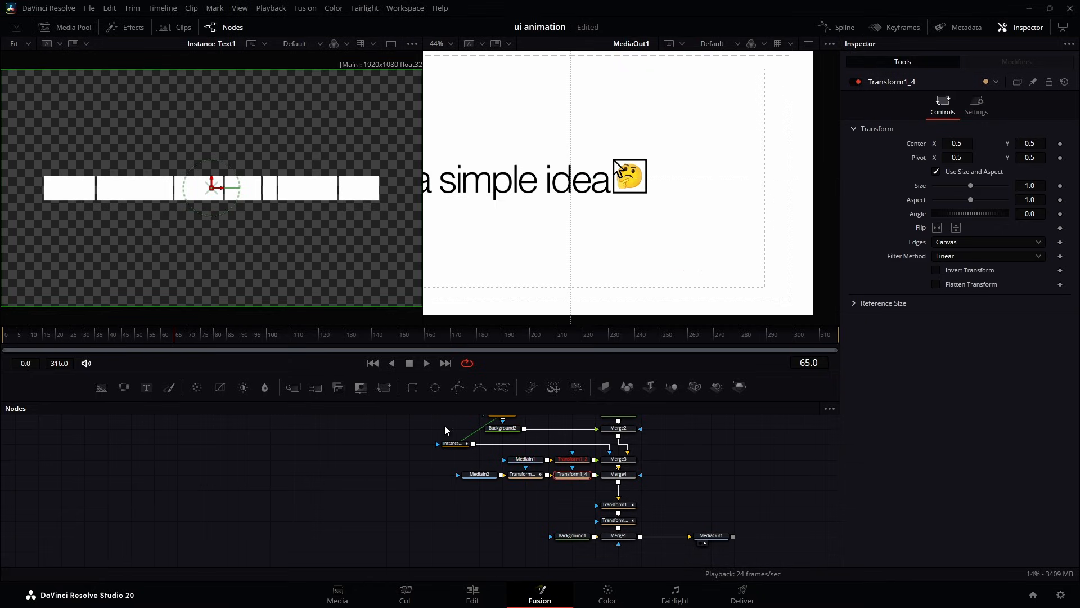
pyautogui.click(522, 474)
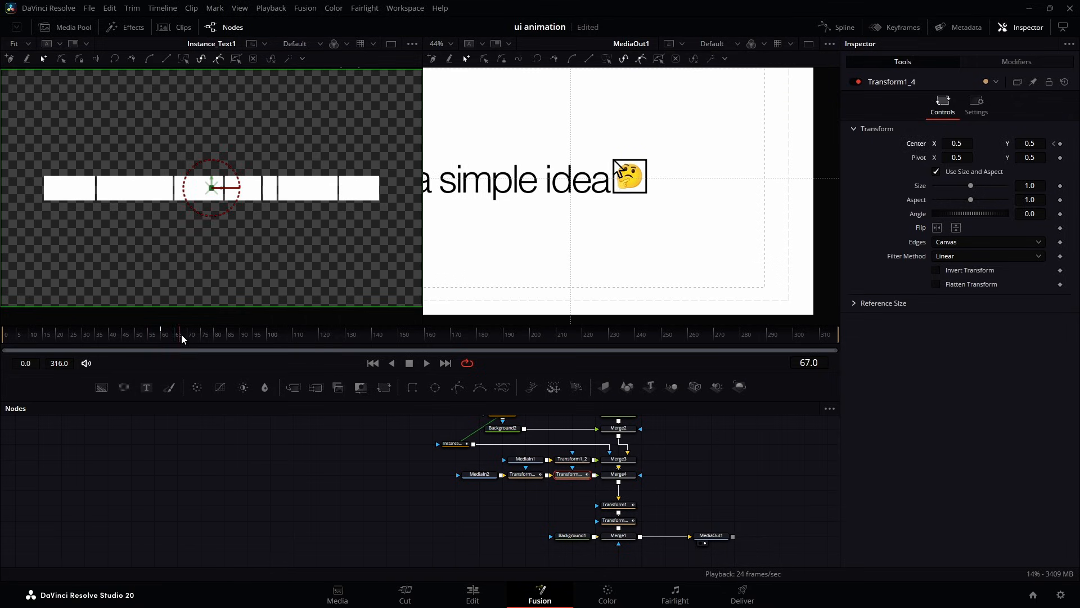
pyautogui.click(215, 333)
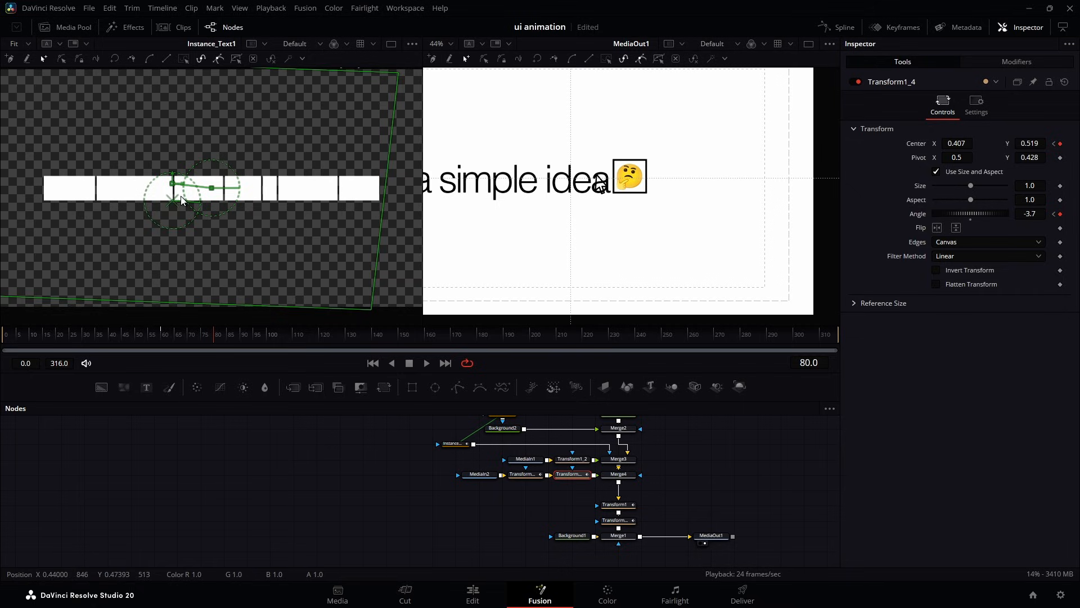
# - Move Transform1_4's pivot to 1.996, 0.596, rotate the arrow to about -111°, and shift its center
pyautogui.moveTo(180, 200); pyautogui.dragTo(237, 181)
pyautogui.write('-19')
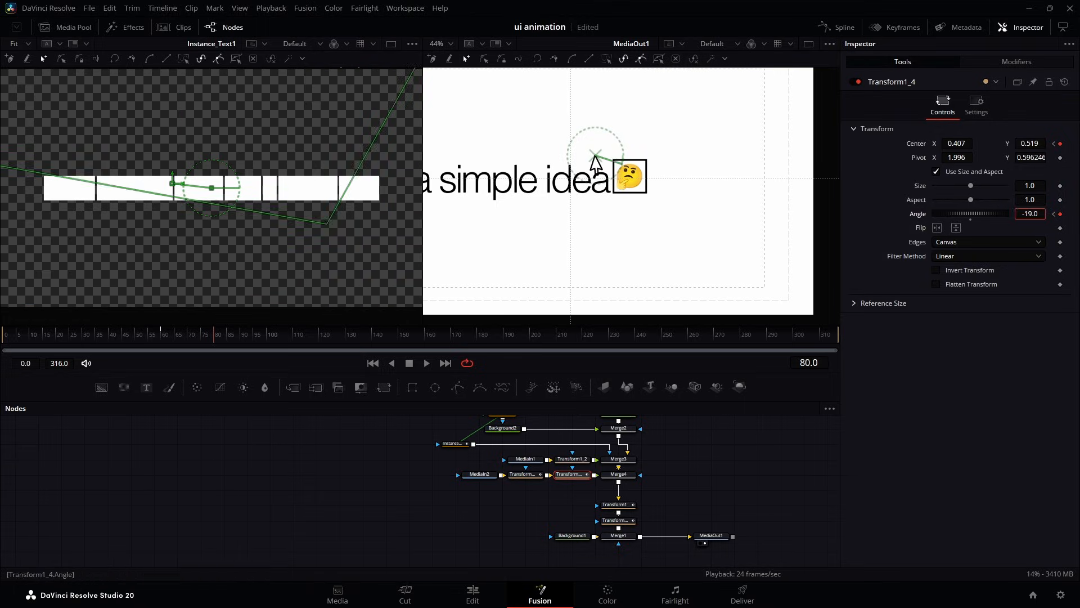
pyautogui.moveTo(594, 153); pyautogui.dragTo(584, 154)
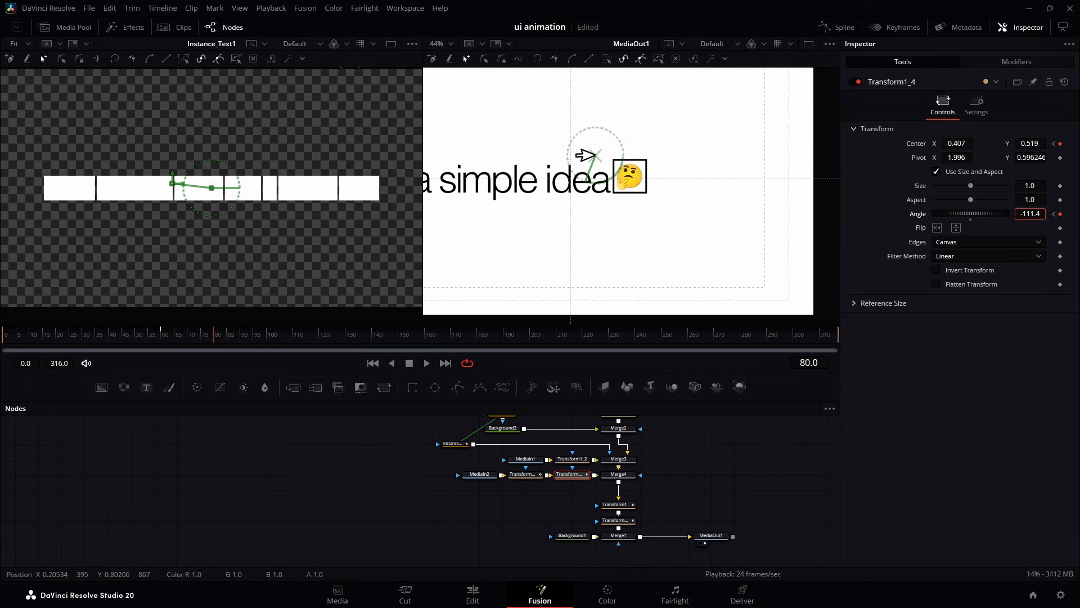
pyautogui.moveTo(607, 156); pyautogui.dragTo(614, 171)
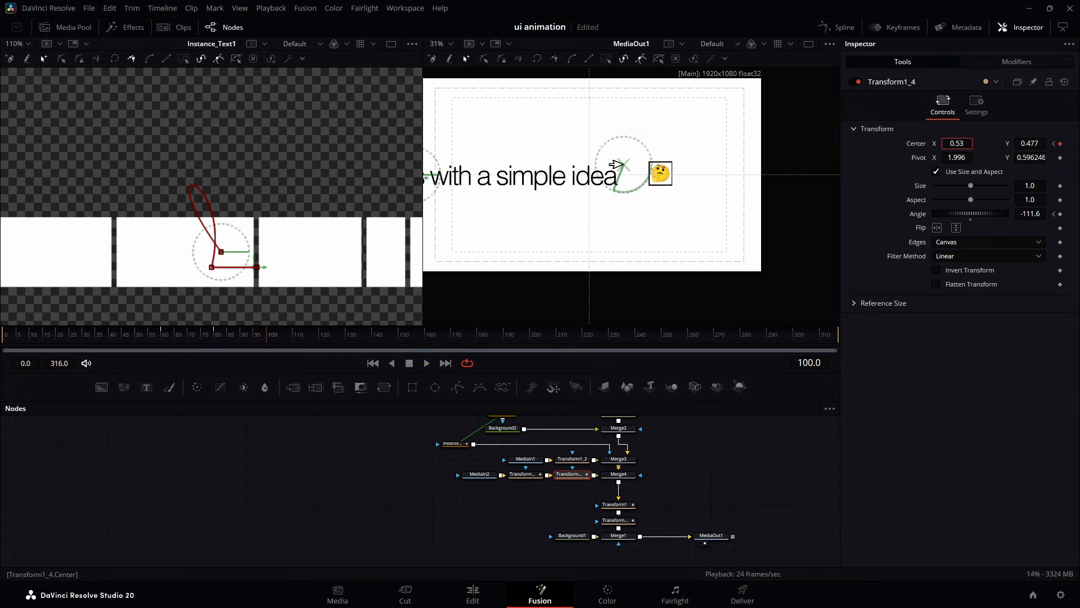
# - Drag the arrow's center to 0.546, 0.477 at frame 85 and open the Spline editor
pyautogui.moveTo(613, 164); pyautogui.dragTo(651, 164)
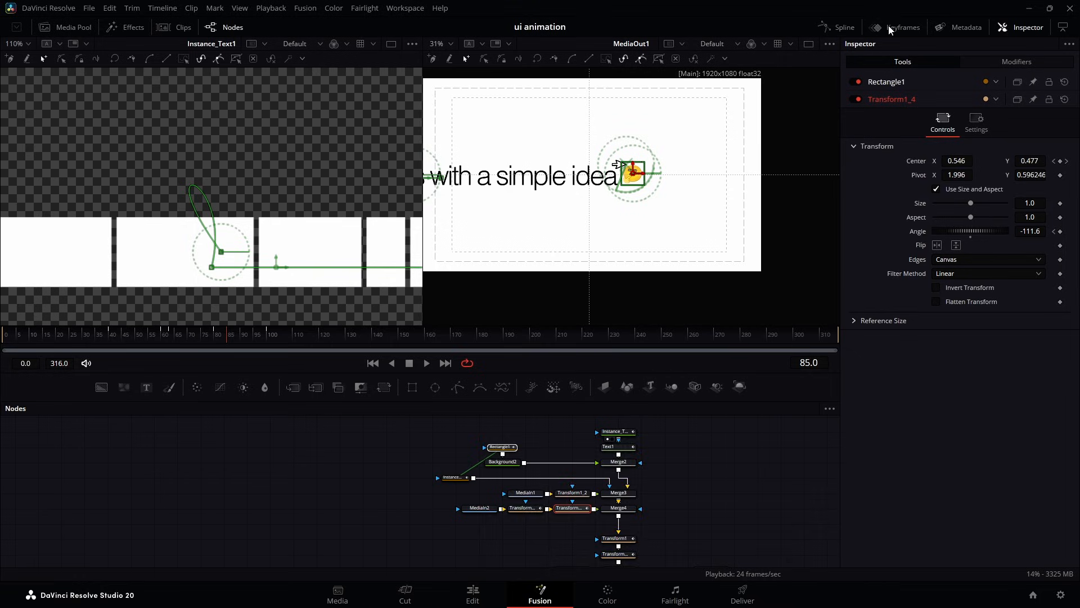
pyautogui.click(842, 27)
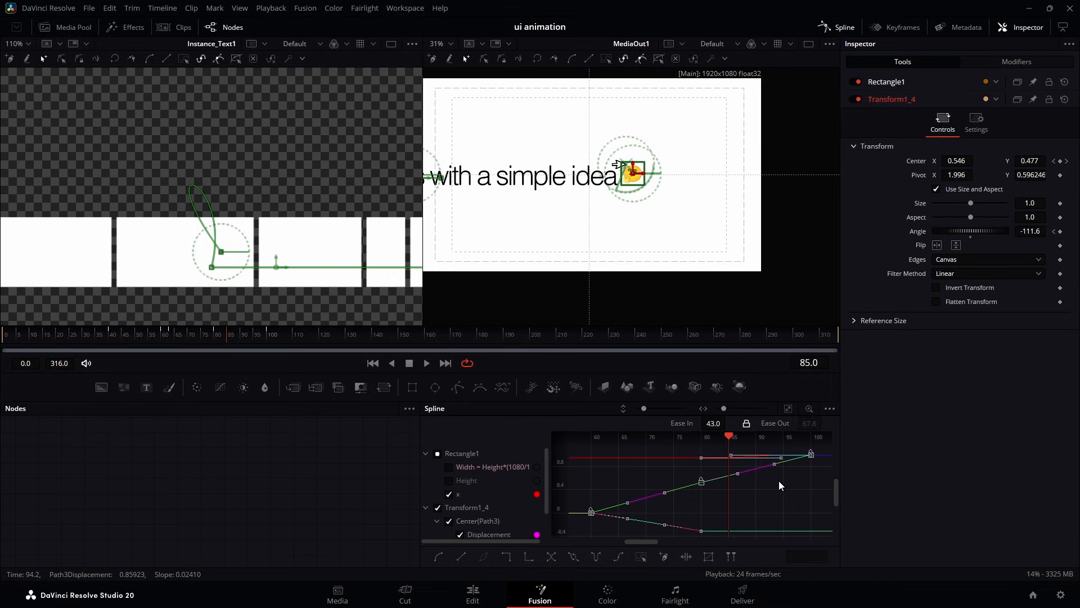